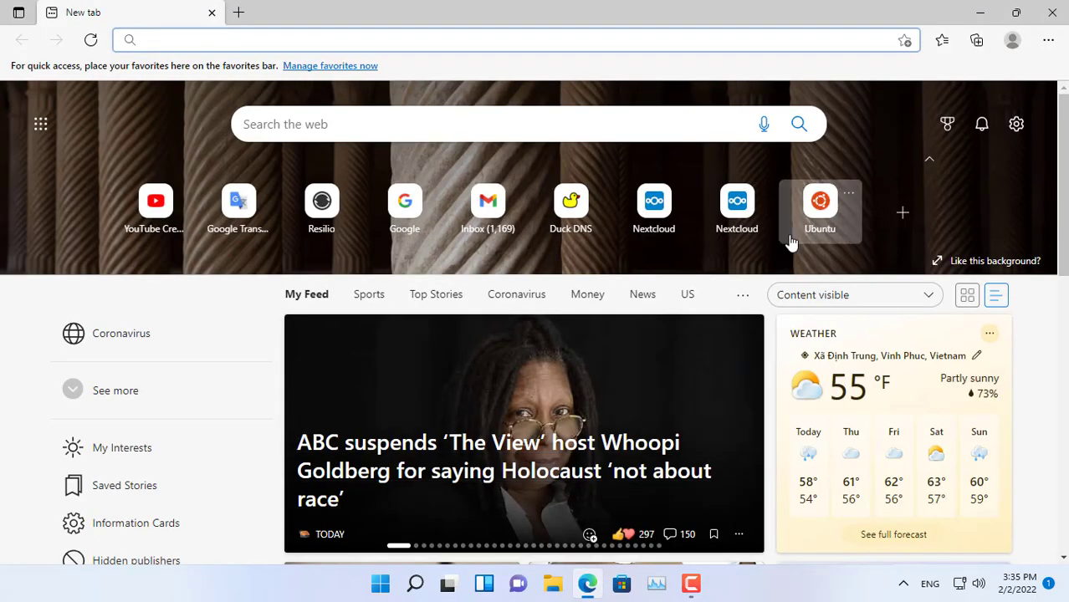
Download the Ubuntu Server 21.10 ISO via the manual installation option and show it in its folder.
click(820, 204)
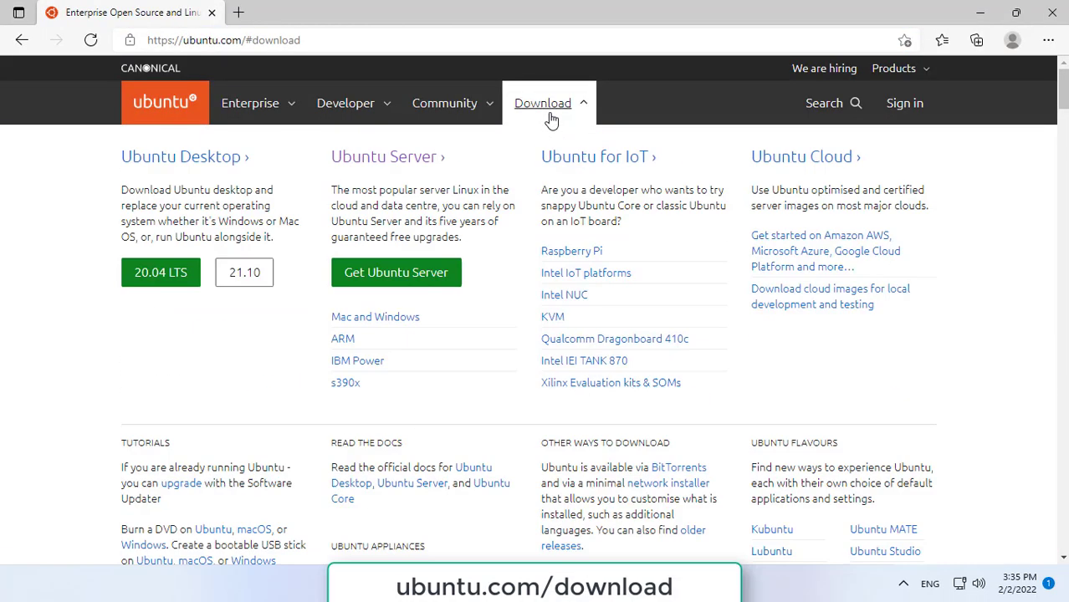
mouse_move(395, 272)
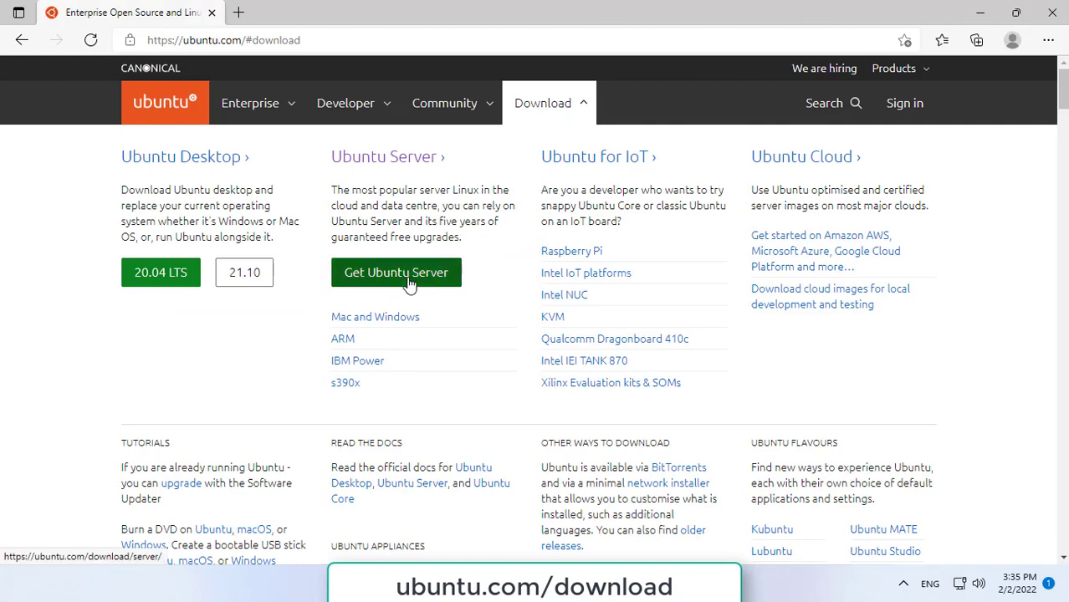
click(395, 272)
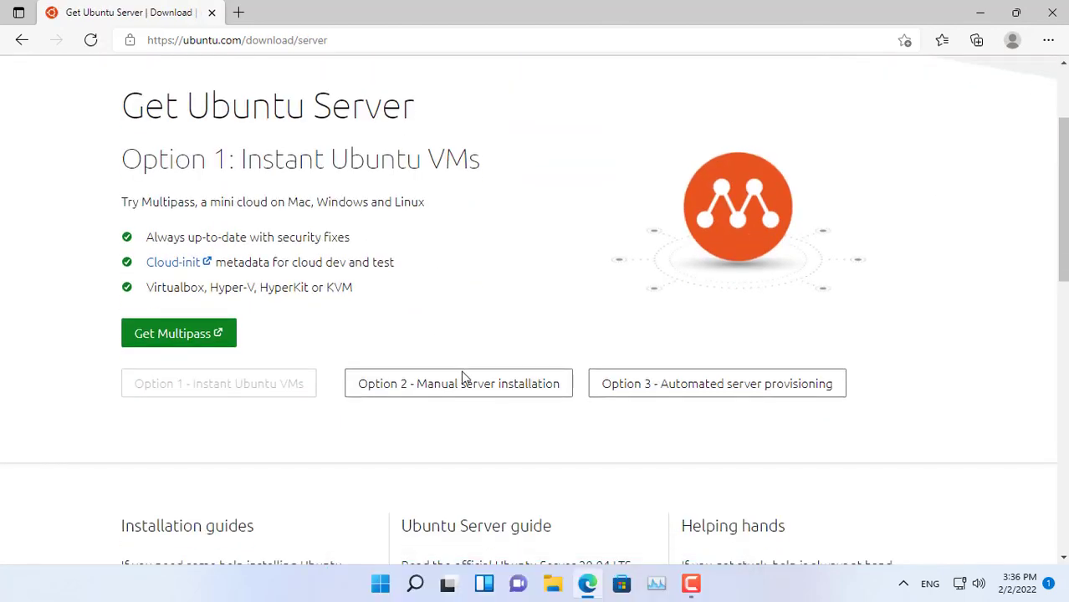
click(458, 383)
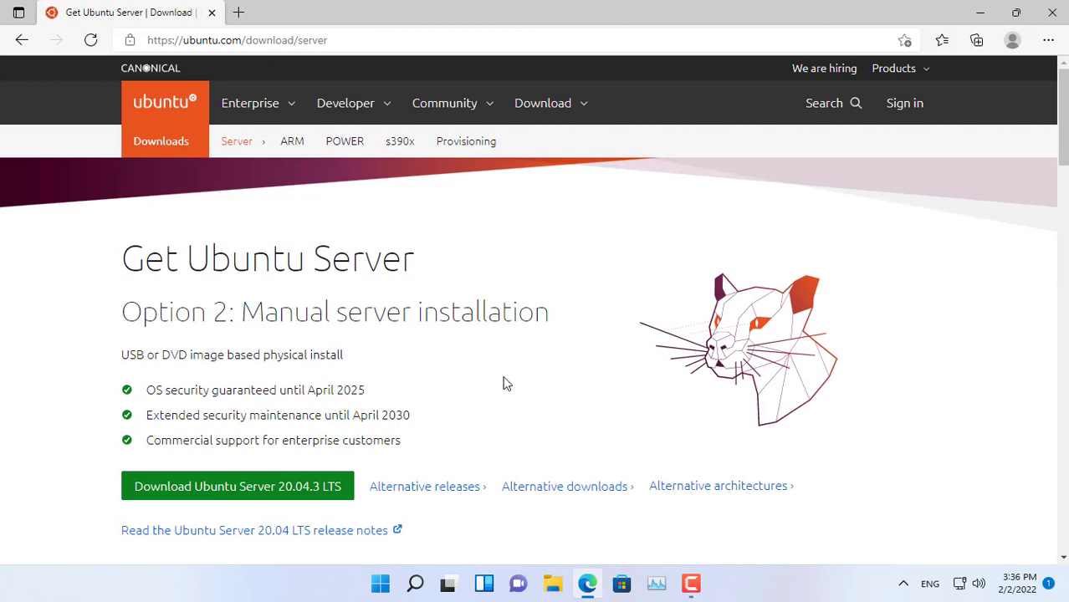
scroll(down, 3)
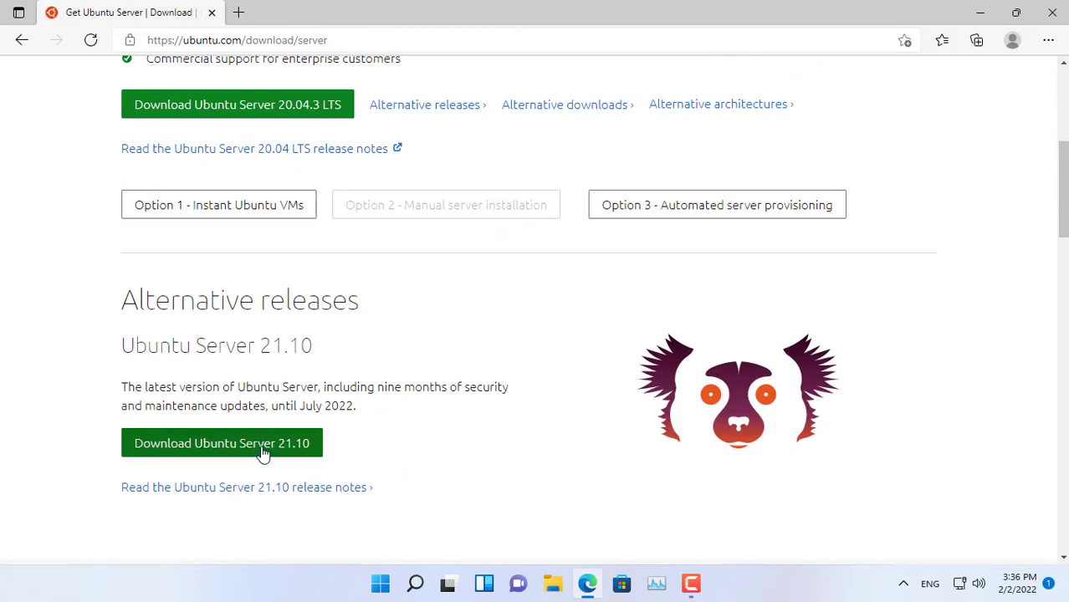
click(221, 443)
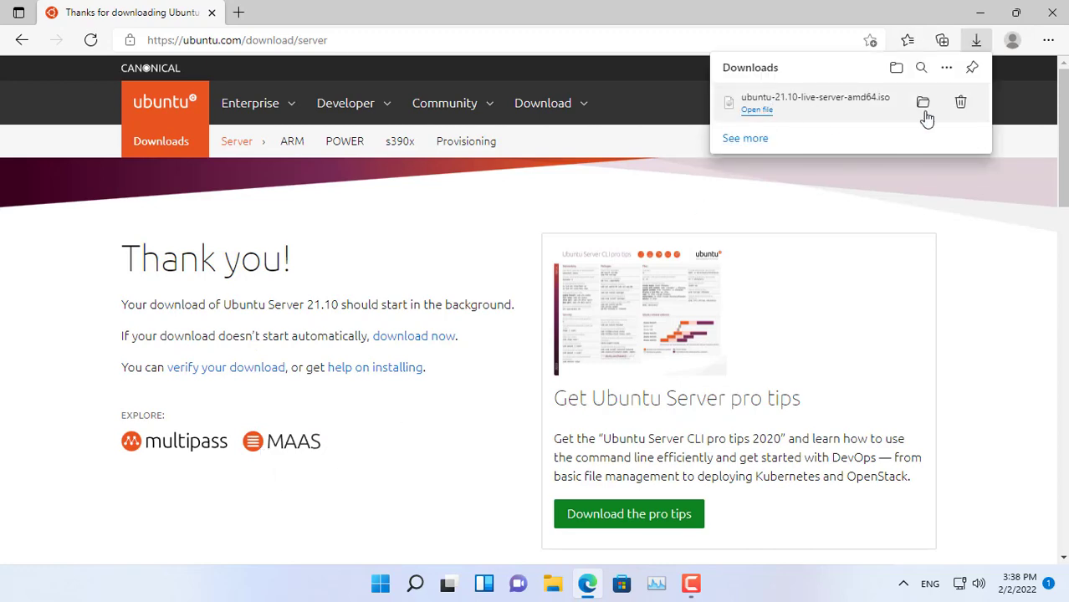
click(922, 102)
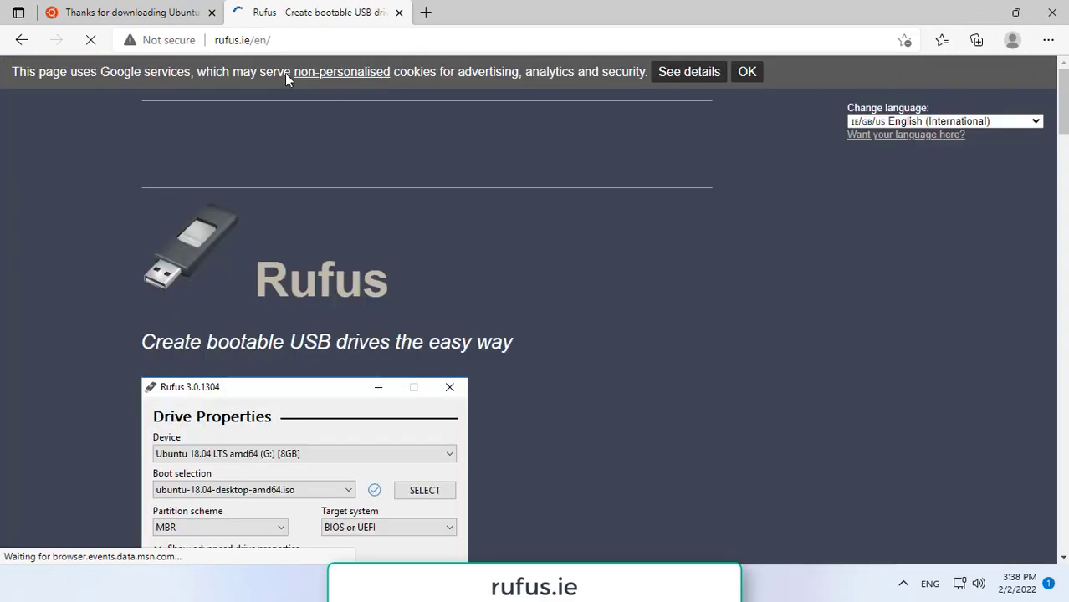
Download Rufus 3.17 from rufus.ie and launch it from the Downloads panel.
scroll(down, 3)
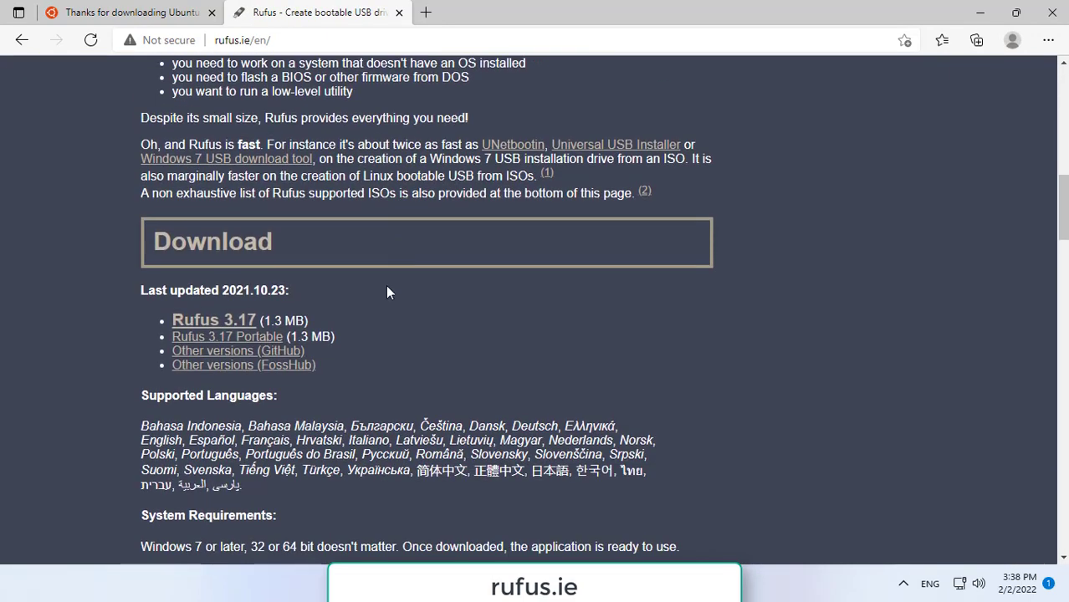
click(976, 39)
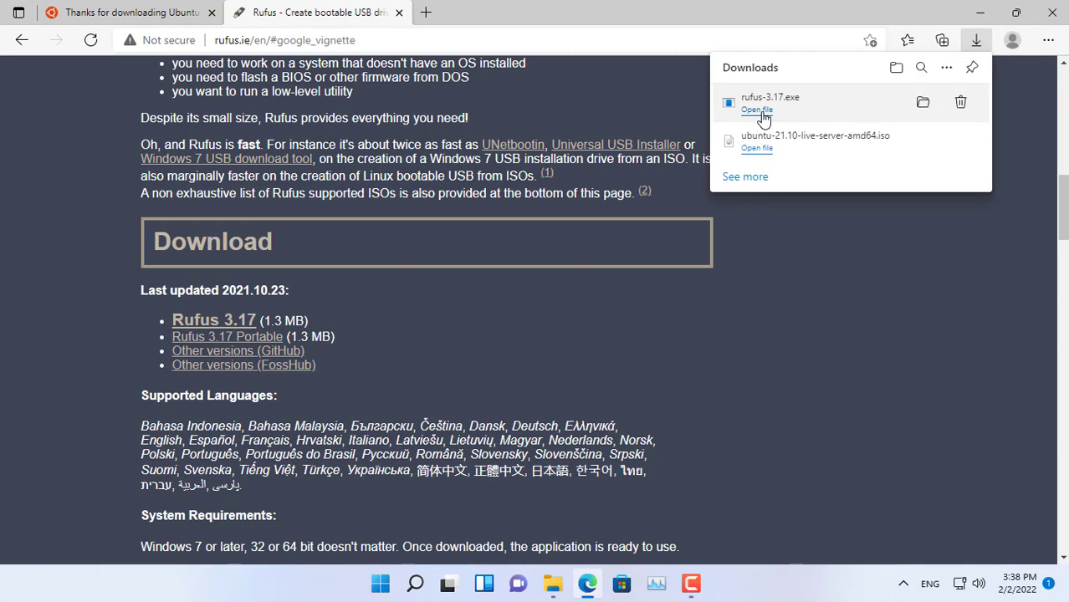
click(756, 110)
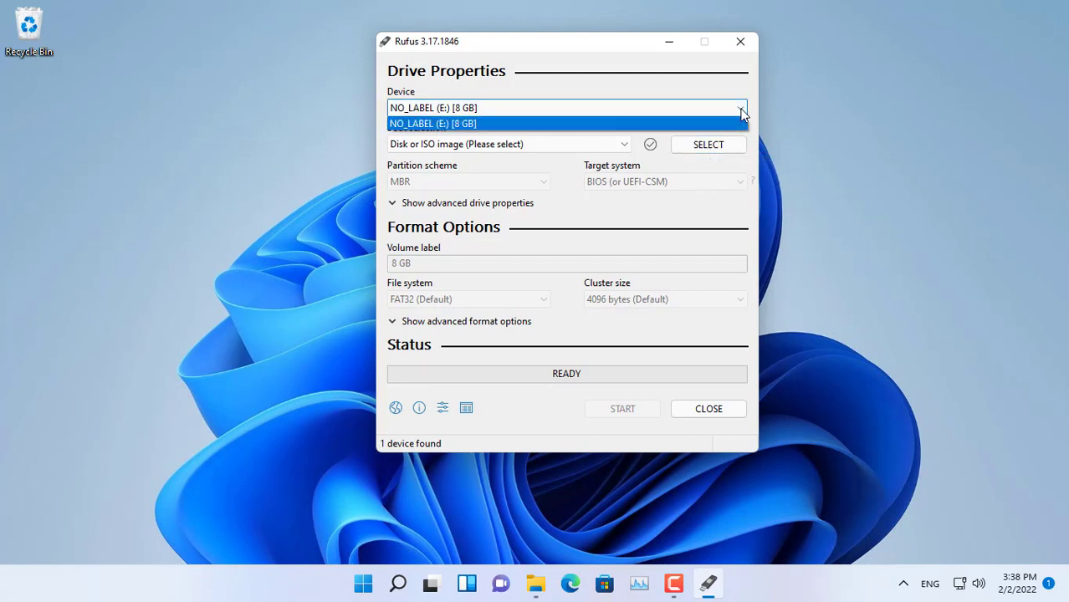
Select the 8 GB USB drive and the Ubuntu Server ISO, then confirm ISO mode and erasing the drive.
click(433, 123)
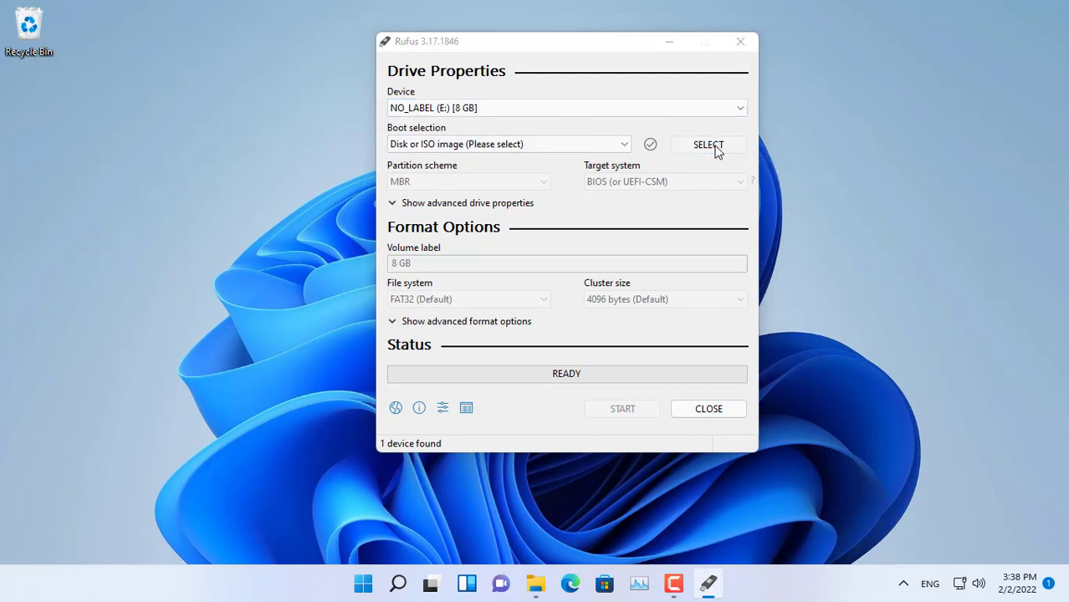
click(709, 144)
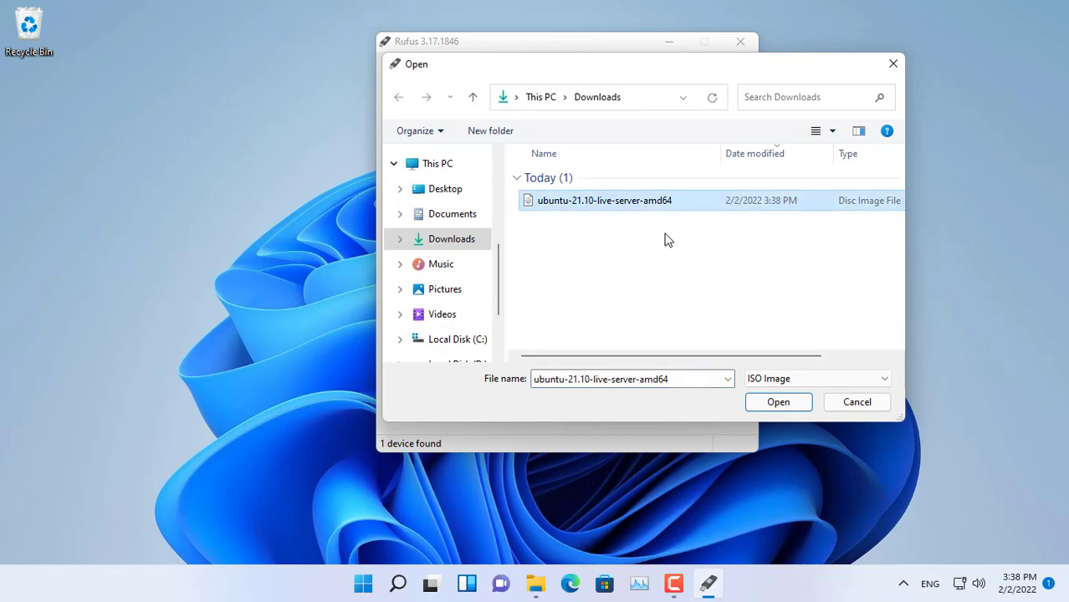
click(778, 402)
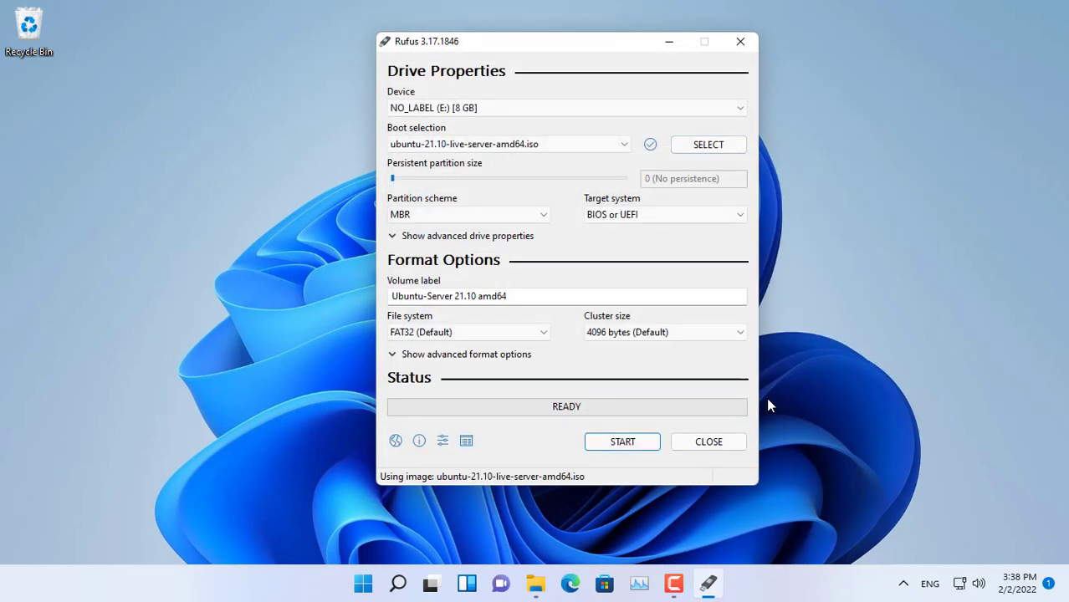
click(622, 442)
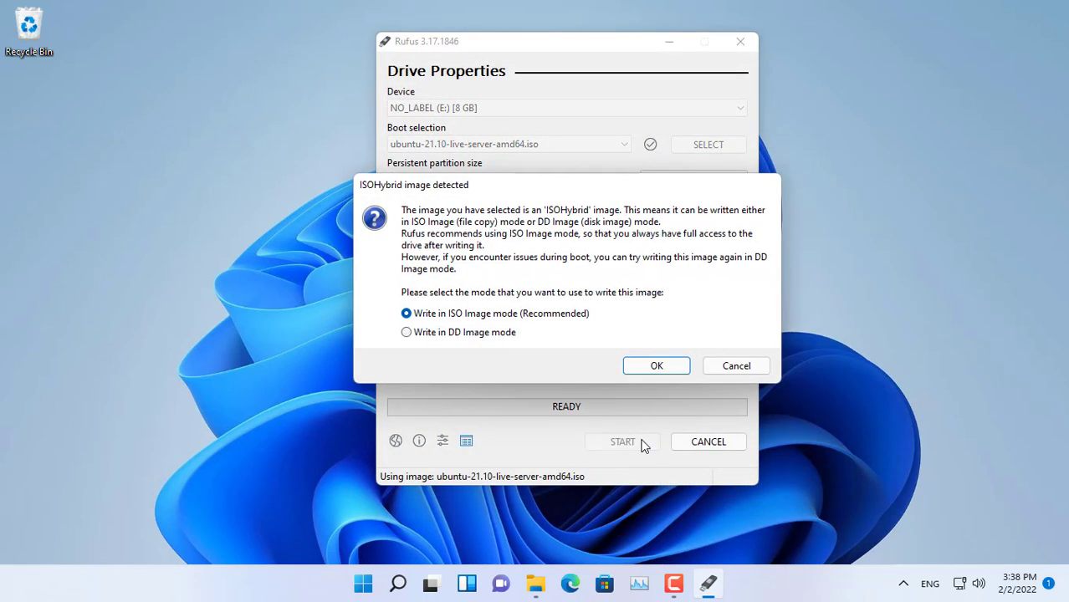
click(656, 365)
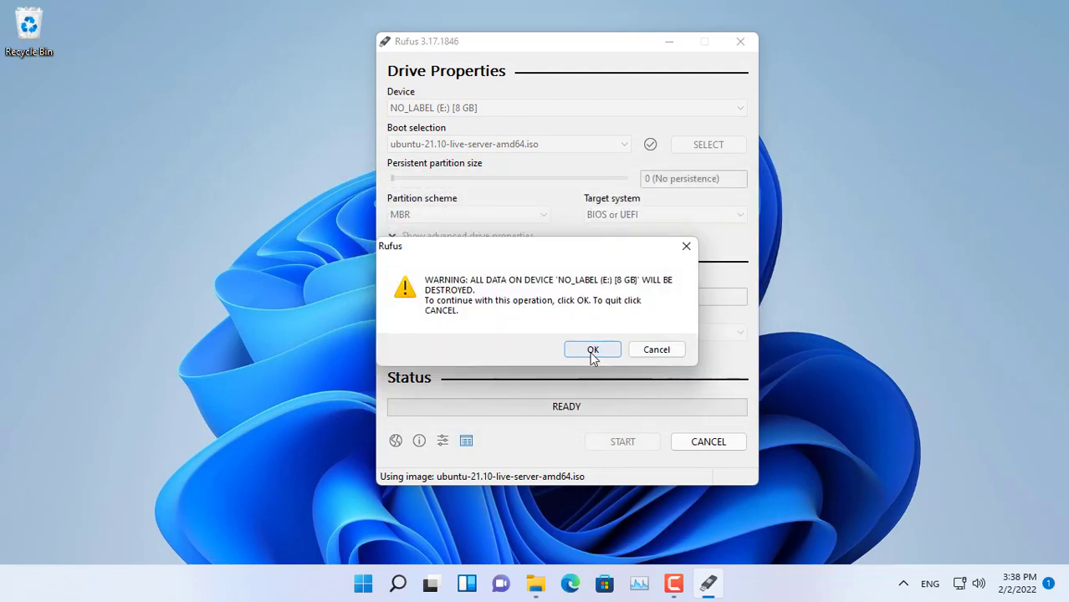
click(593, 349)
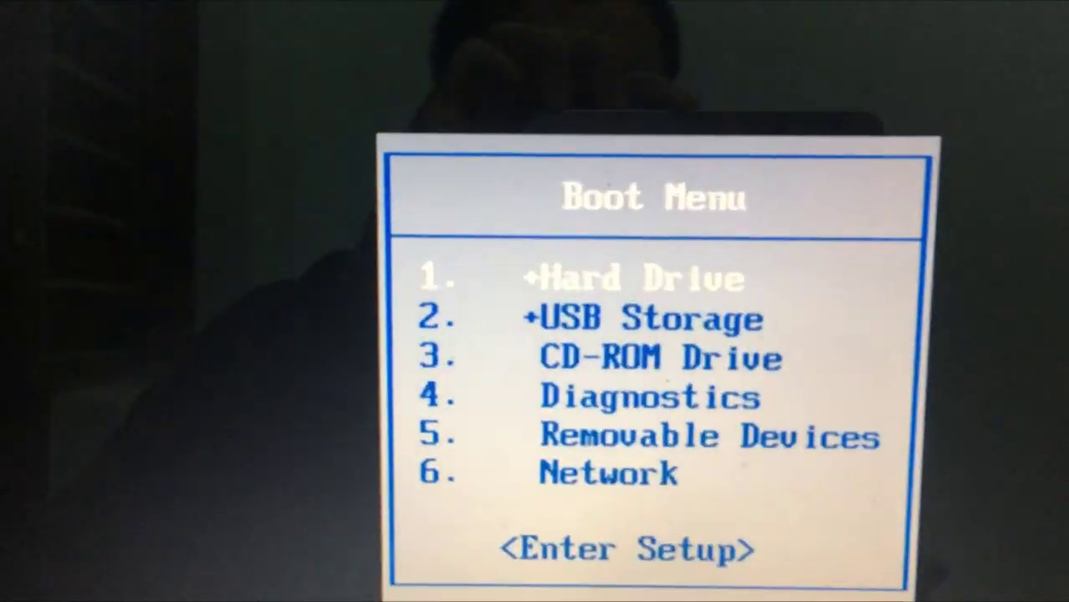
Choose USB Storage in the boot menu to start the Ubuntu installer.
key(Down)
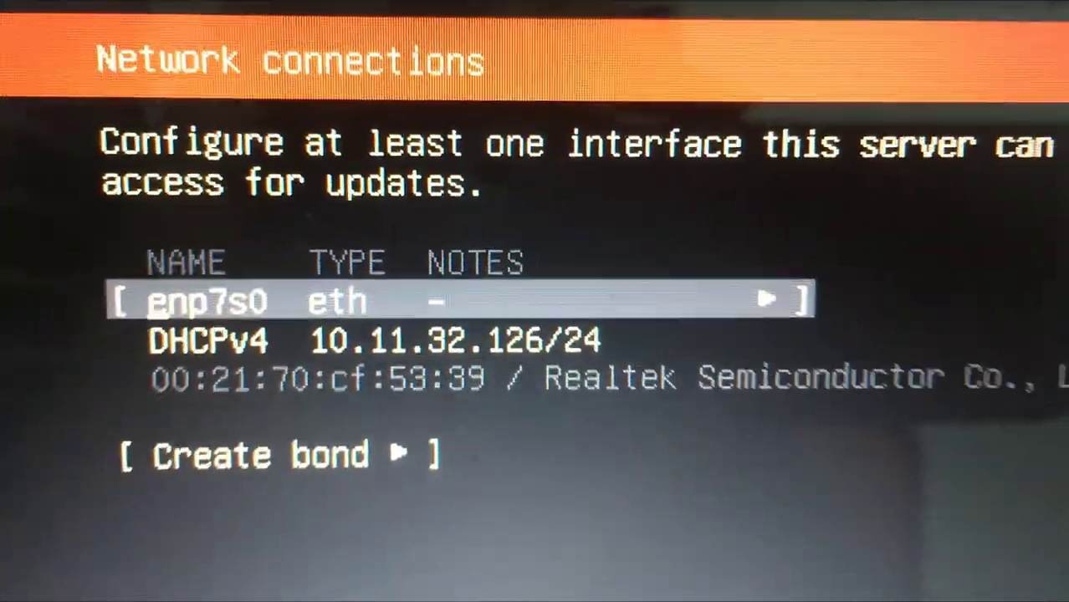
Set enp7s0 to manual IPv4: address 10.11.32.126, gateway 10.11.32.140, DNS 8.8.8.8, and save.
click(765, 298)
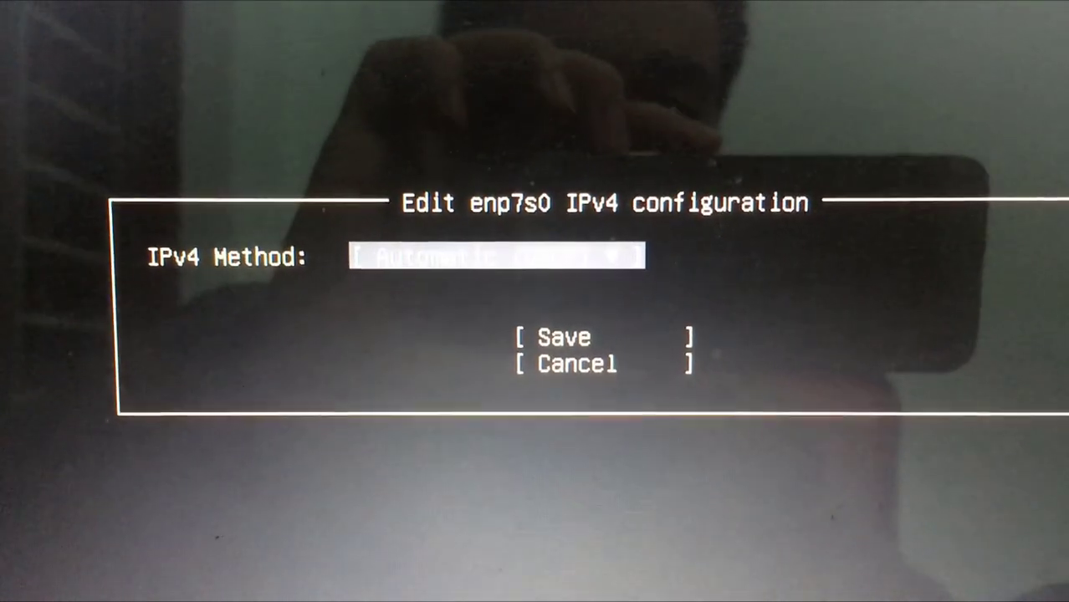
click(496, 257)
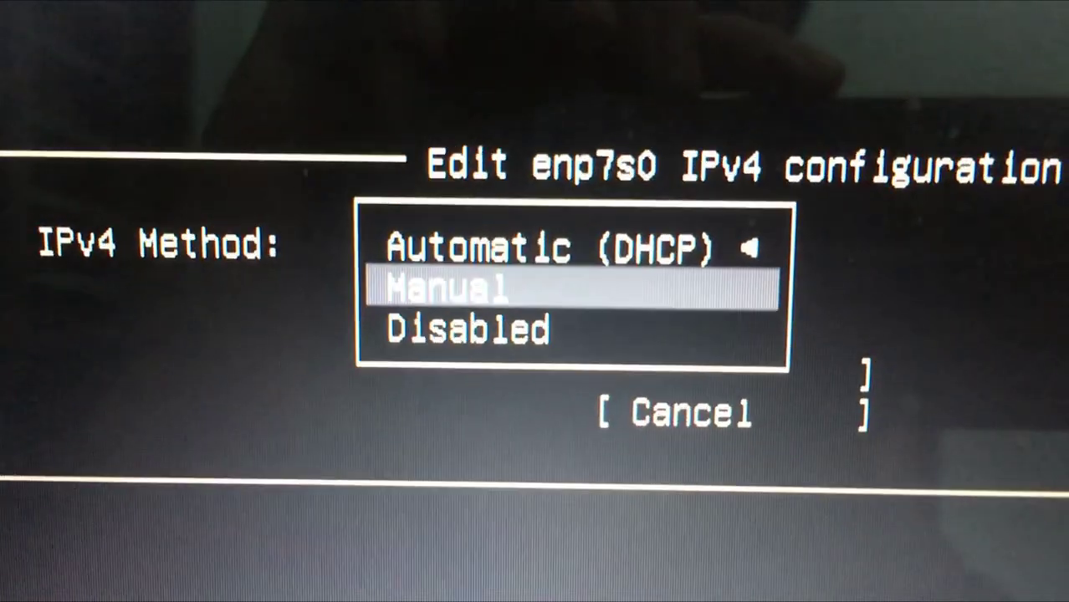
click(447, 287)
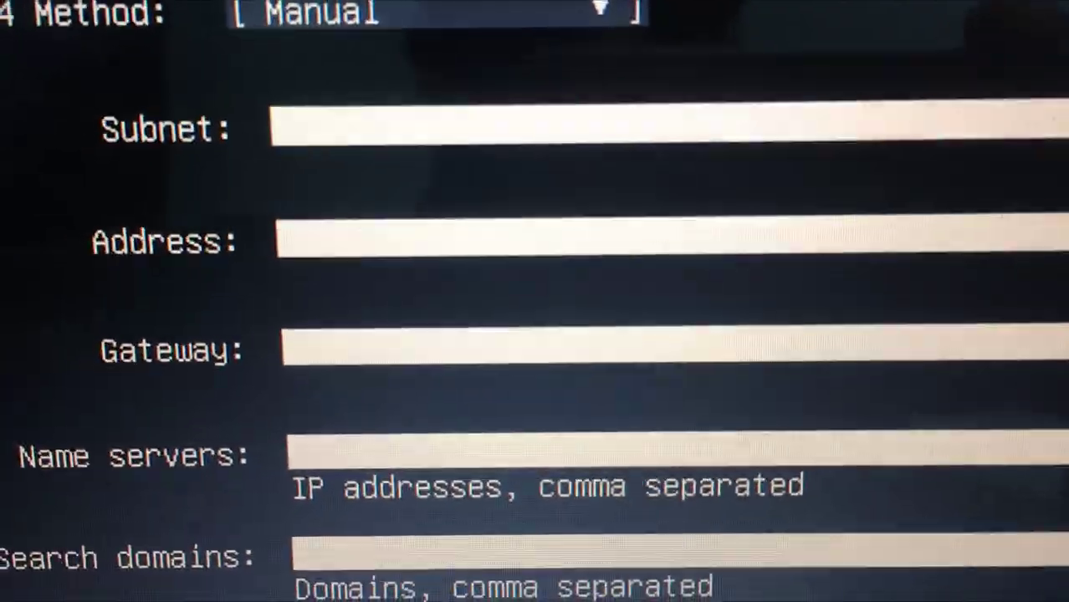
text(10.11.32.126)
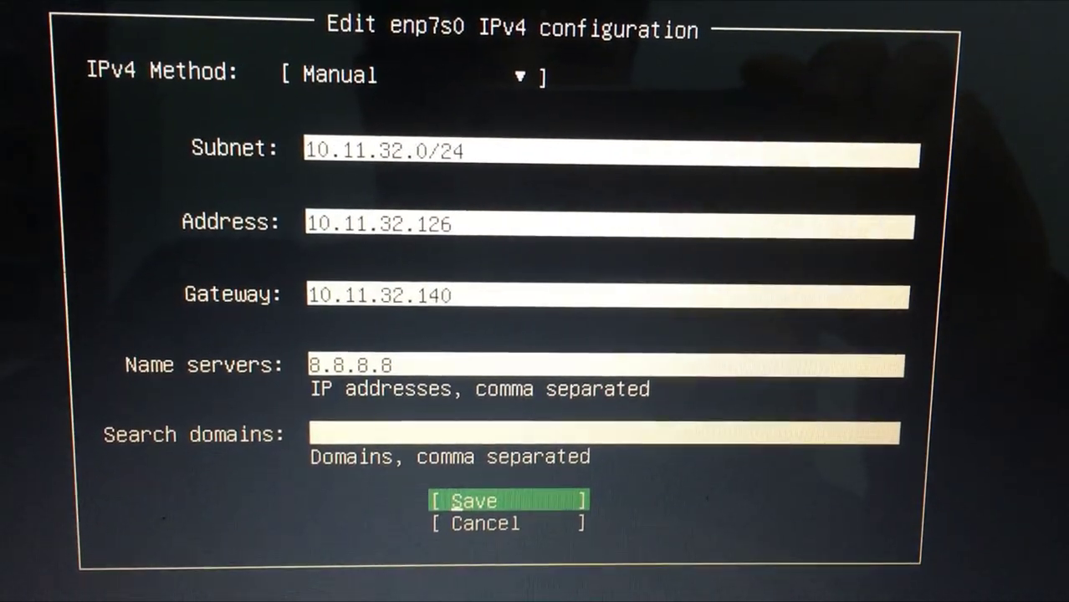
click(473, 501)
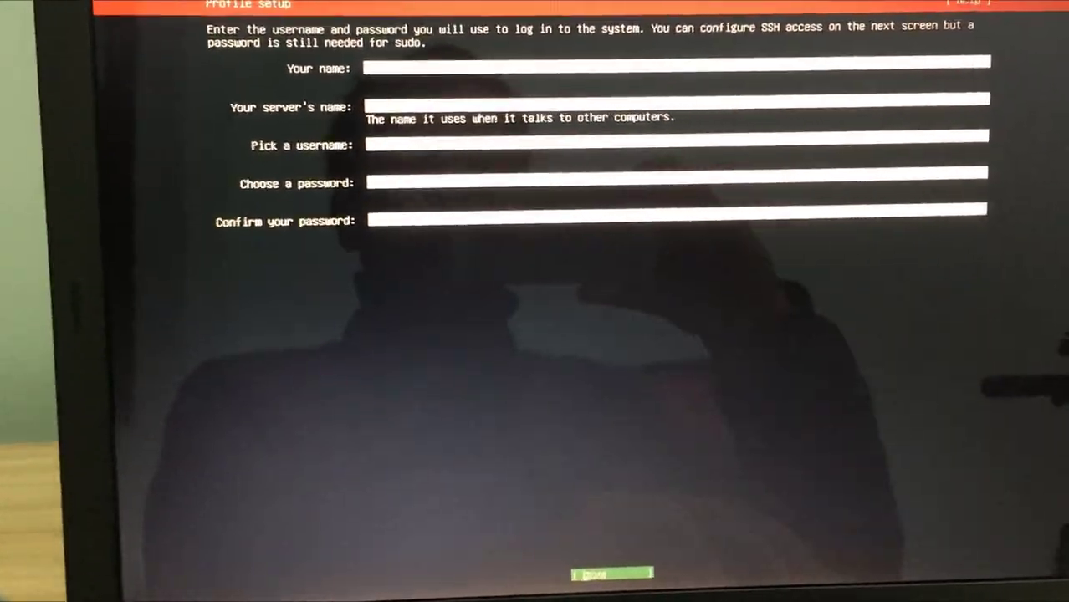
Reach Profile setup and start entering the Your name field.
click(611, 574)
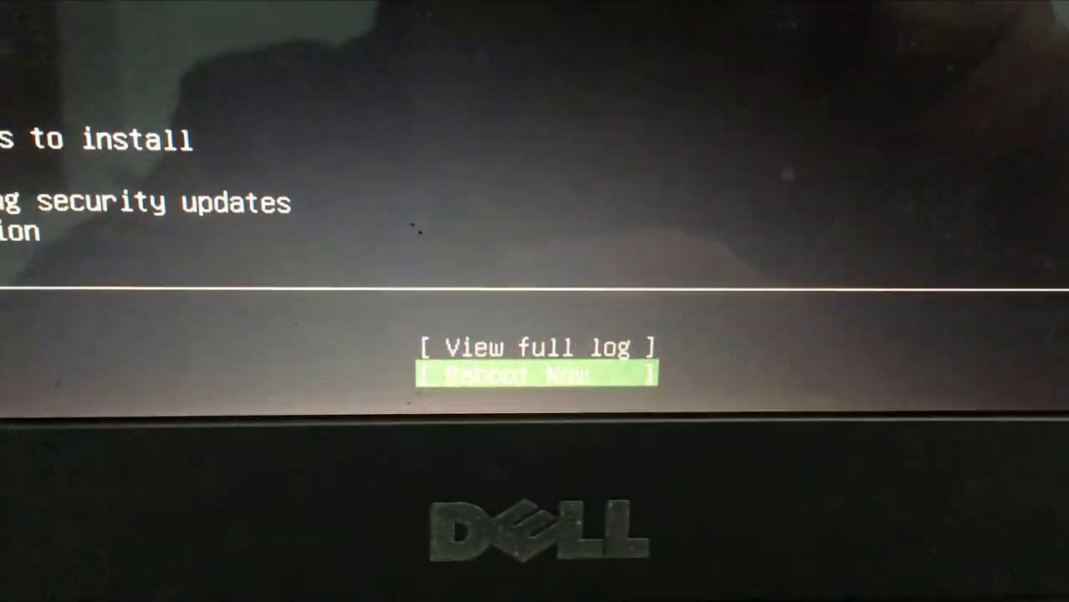
Select Reboot Now once the Ubuntu Server installation completes.
click(535, 373)
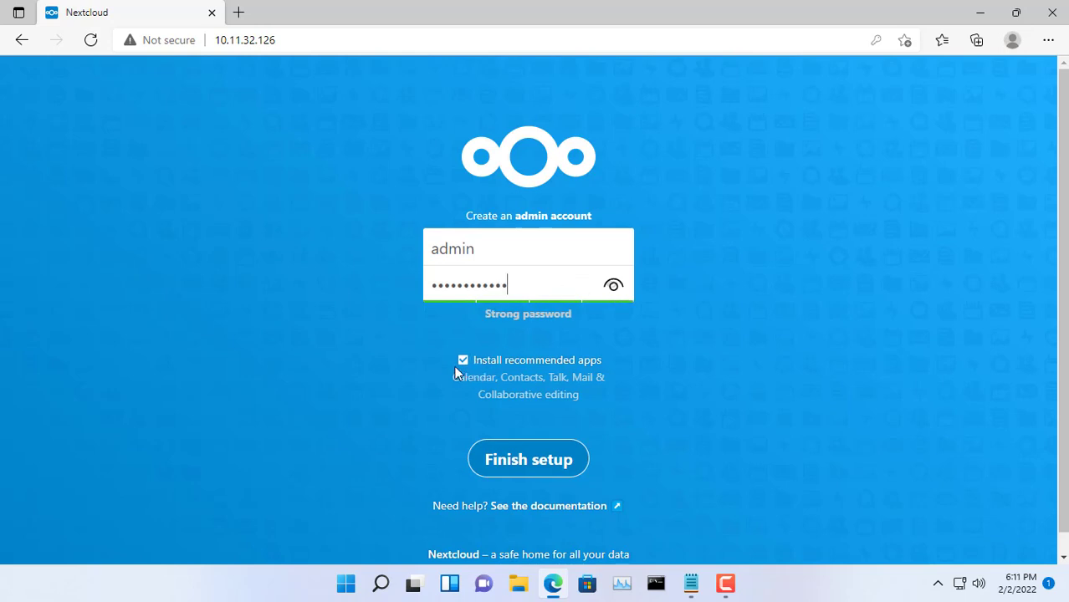
Toggle the recommended apps option and finish setup to reach the Files dashboard.
click(528, 458)
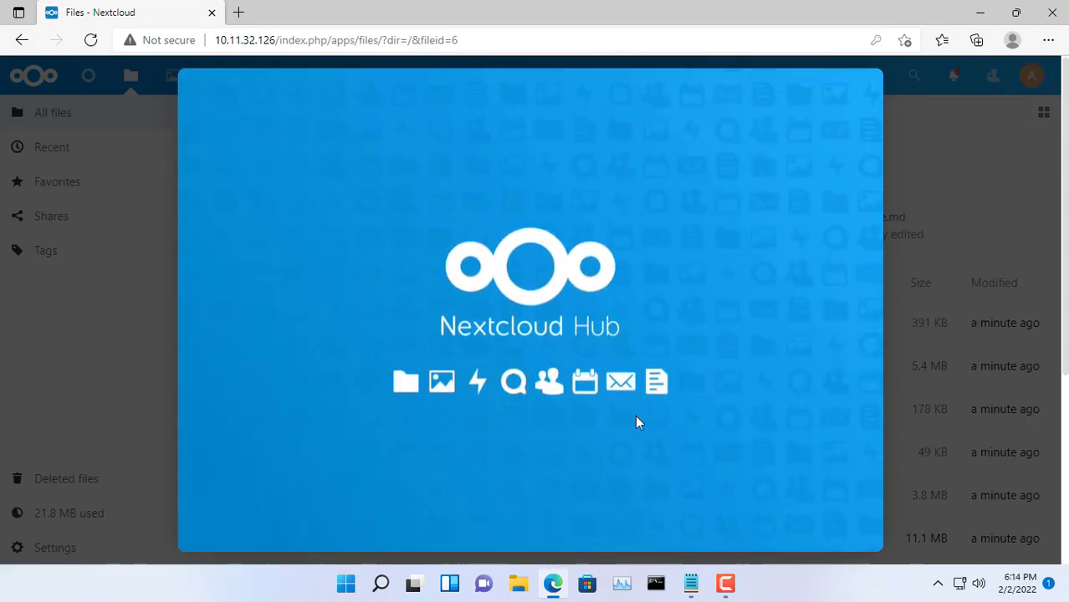
mouse_move(1042, 76)
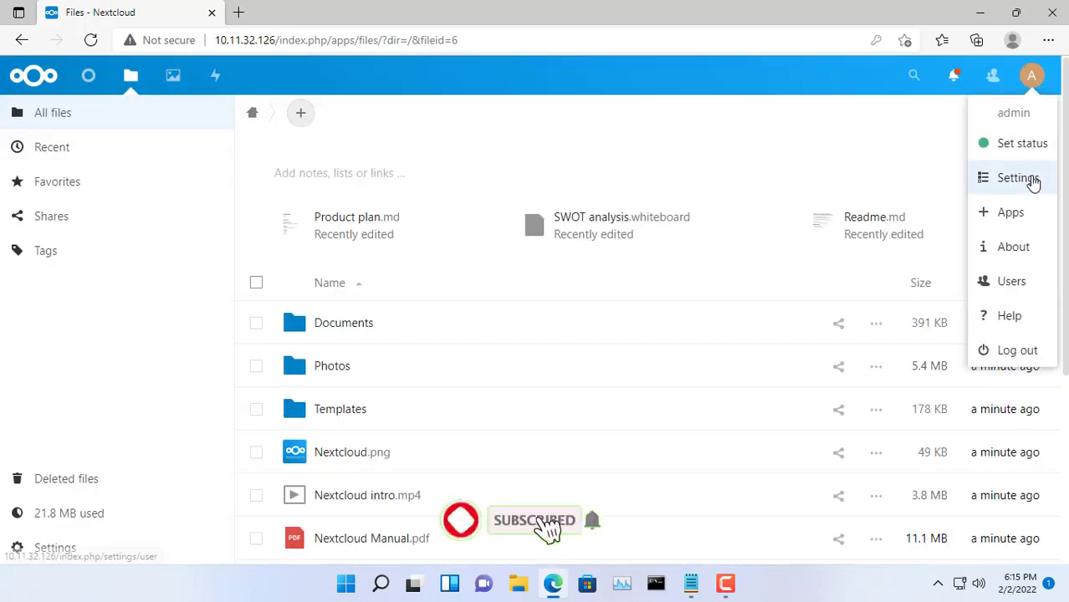
Go to Settings > Administration System and scroll through the OS, CPU and memory details.
click(1018, 178)
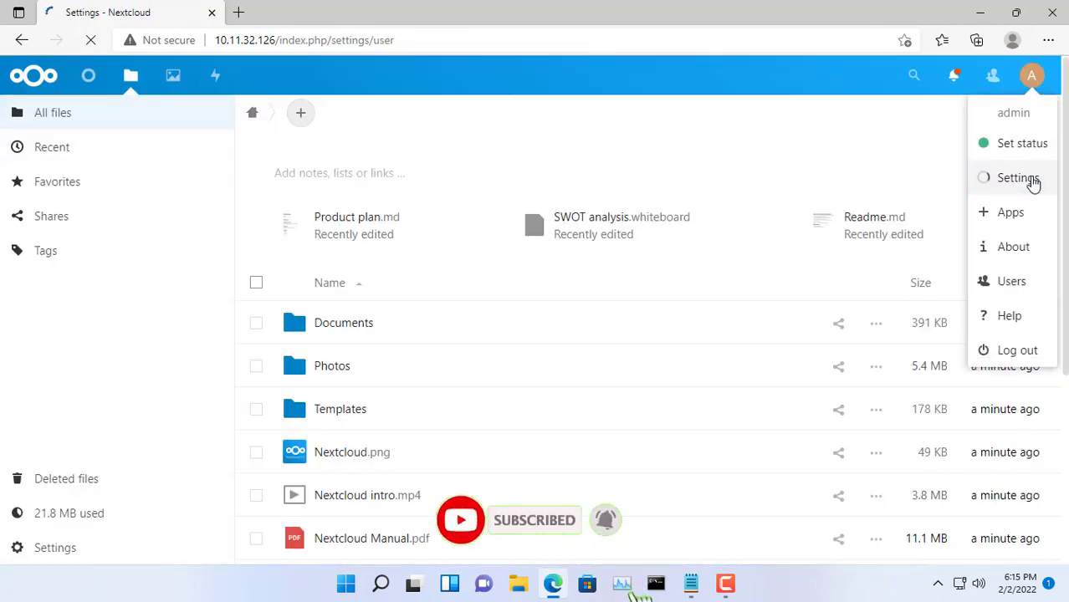
click(1018, 177)
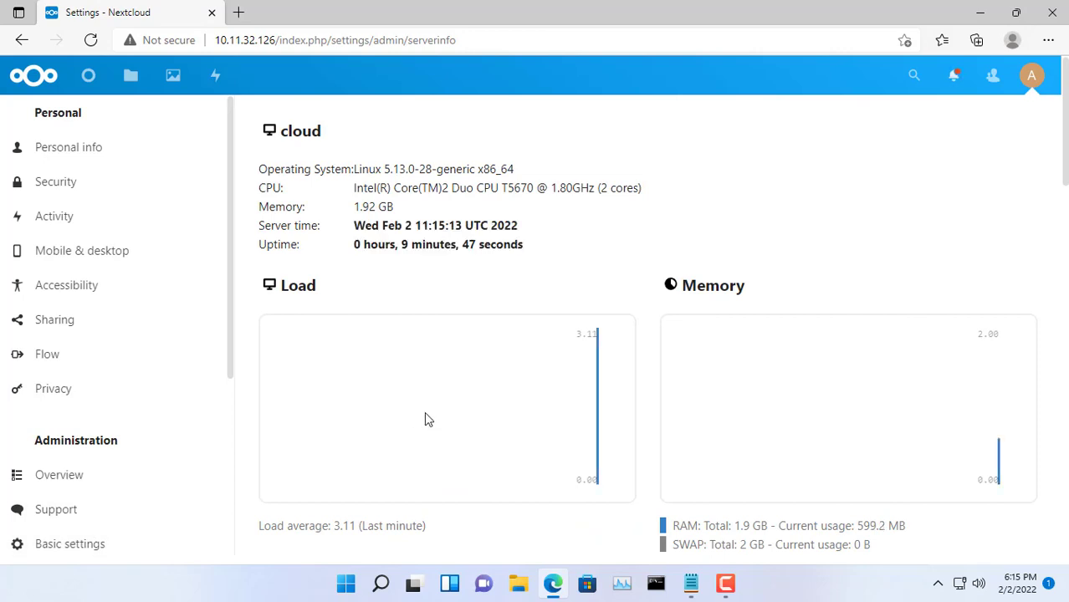
scroll(down, 3)
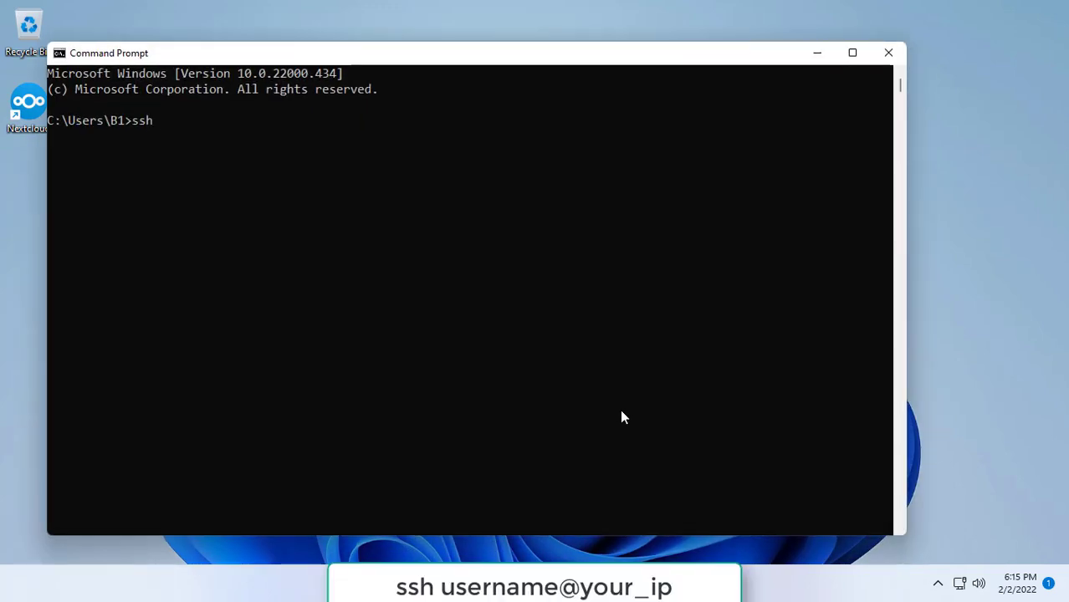
Log into 10.11.32.126 over SSH and run sudo apt update.
text(bth@10.11.32.126)
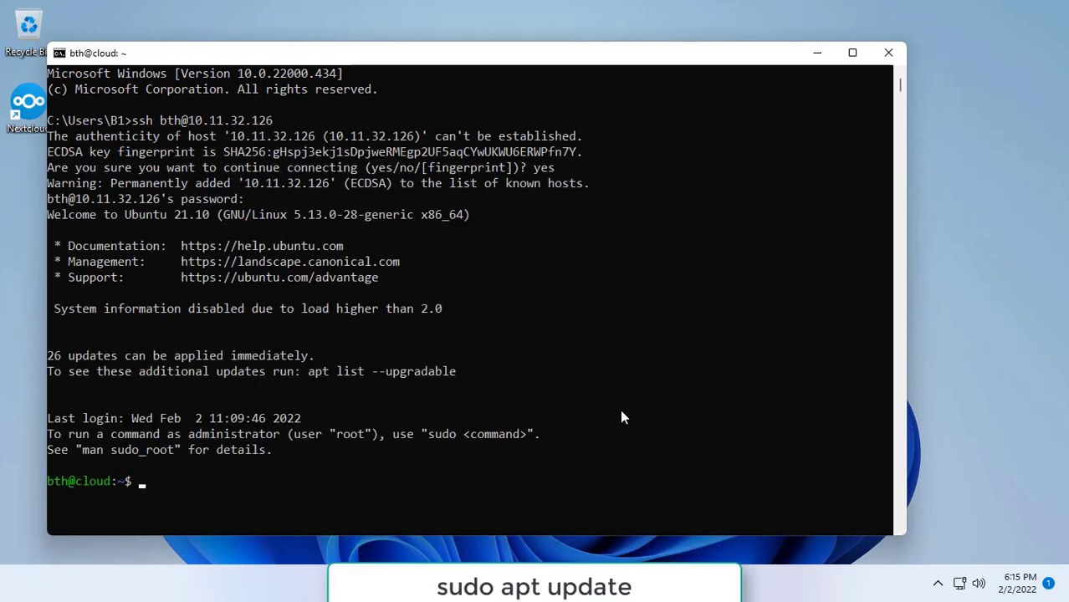
text(sudo apt update)
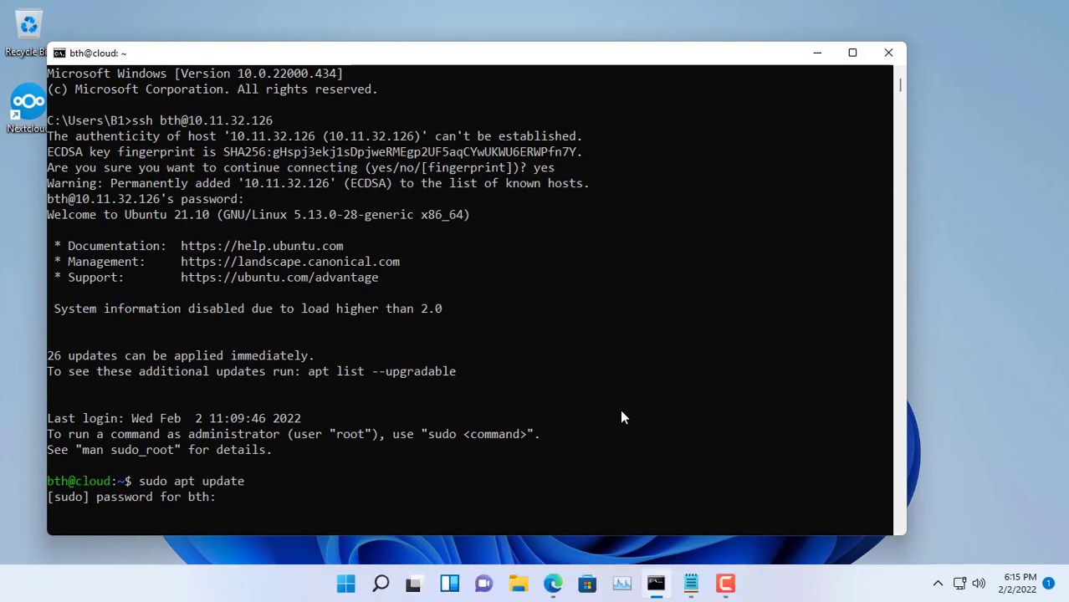
text(sudo apt updat)
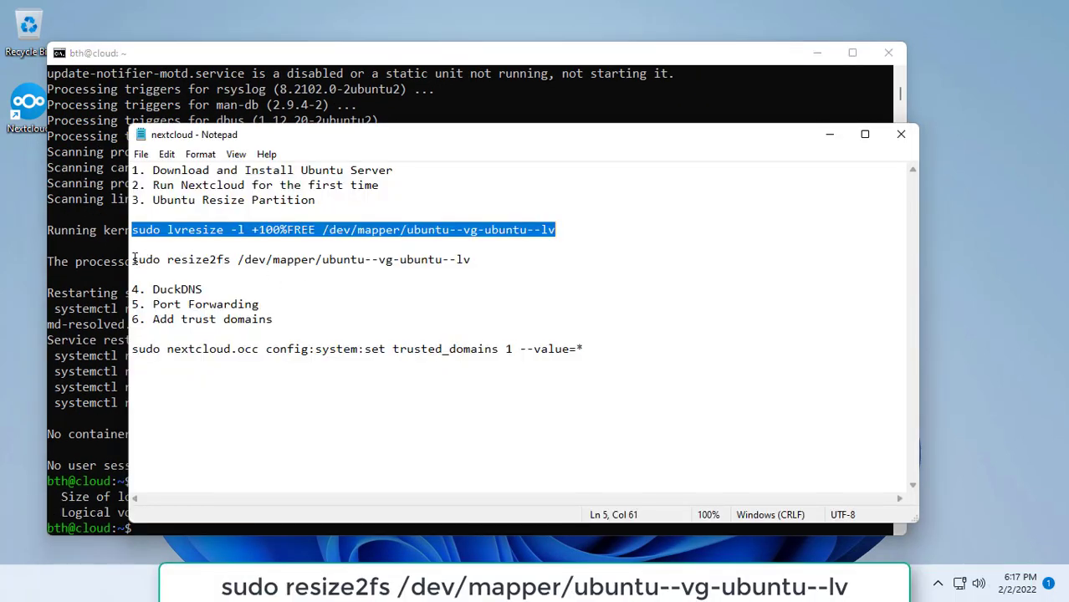
Copy the sudo lvresize command line from the Notepad notes.
right_click(302, 260)
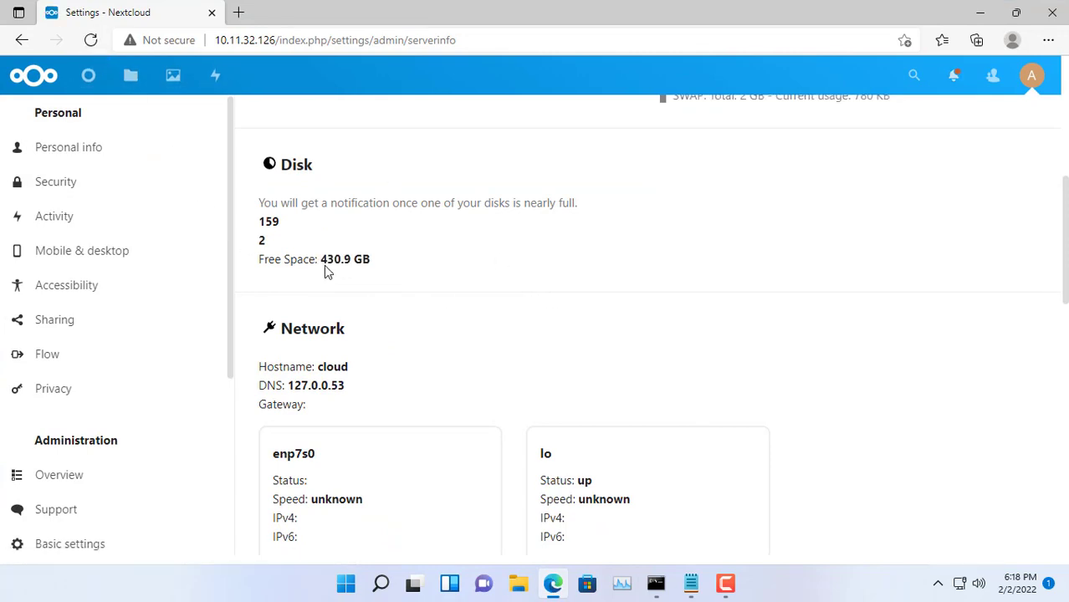
mouse_move(373, 270)
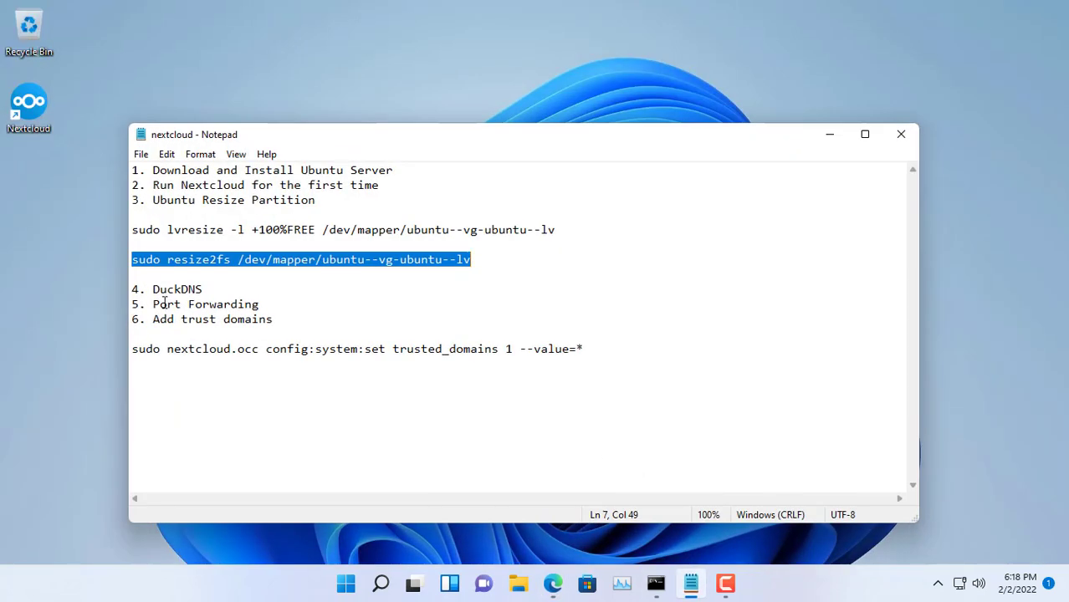
Check that the server info Disk section reports 430.9 GB of free space.
double_click(177, 289)
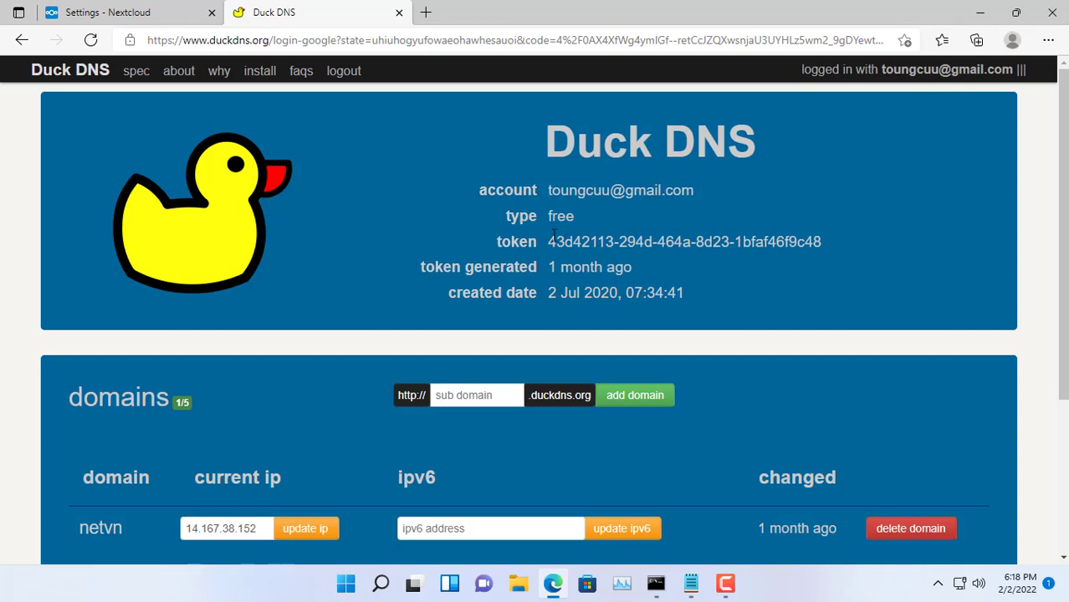
Open the Duck DNS linux cron install guide for the netvn domain.
click(259, 70)
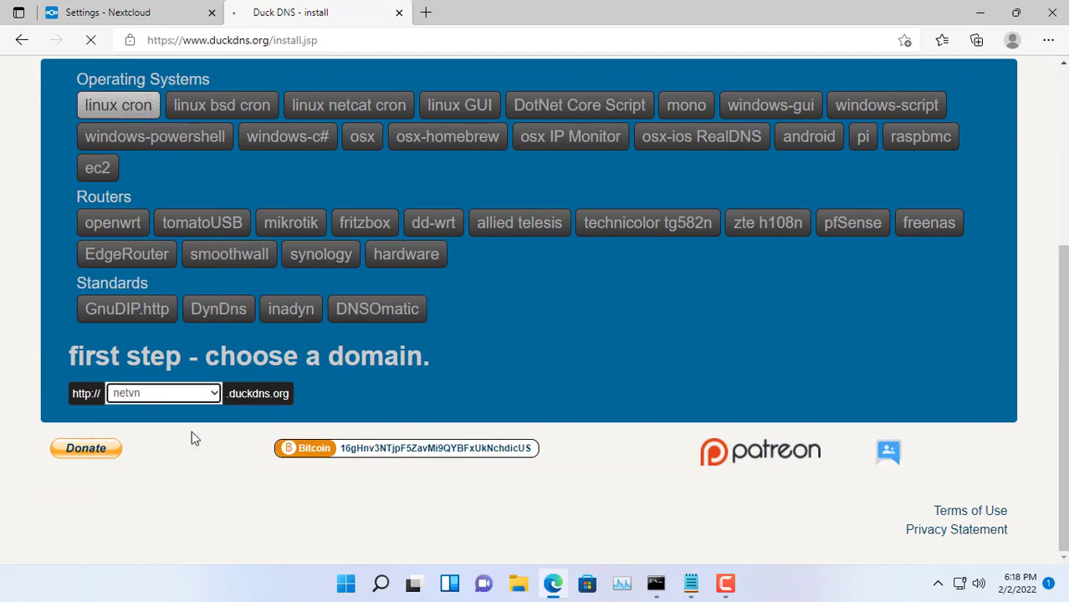
click(118, 105)
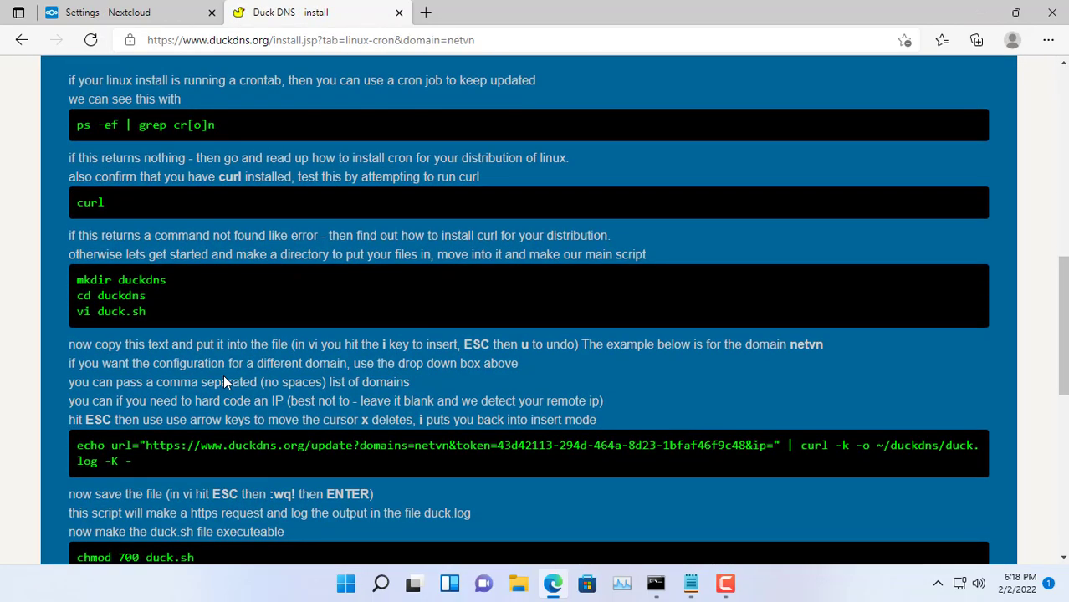
scroll(down, 3)
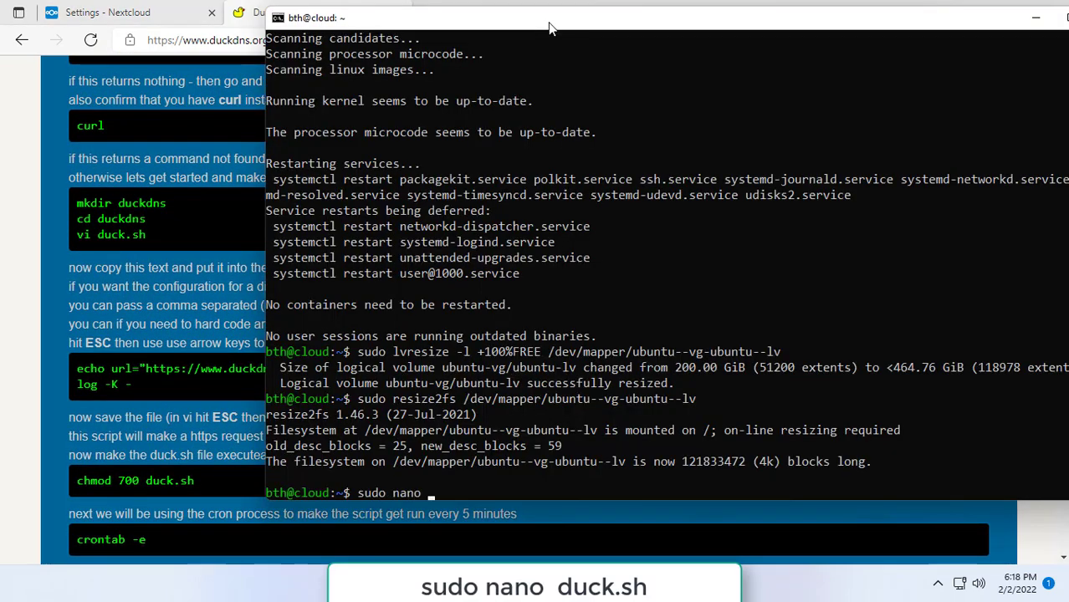
Save the echo url update command into duck.sh using nano.
text(duck.)
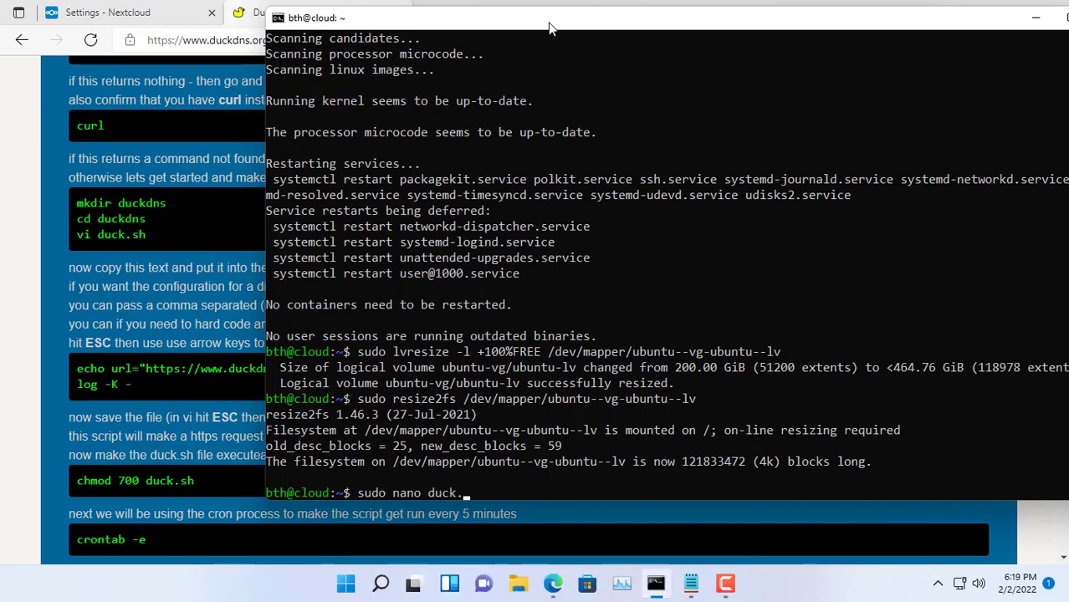
text(sh)
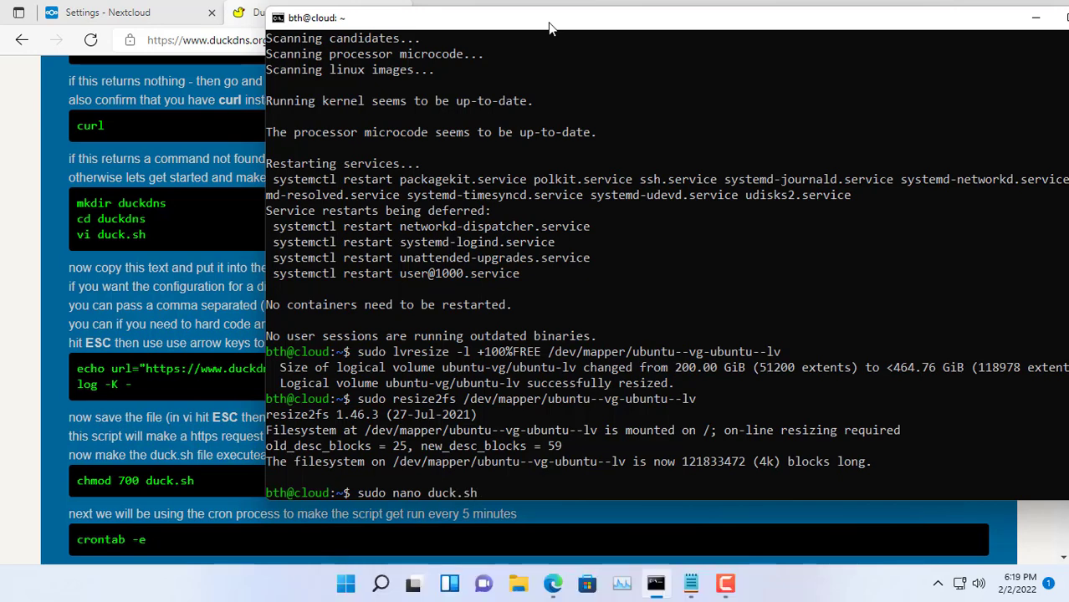
key(Return)
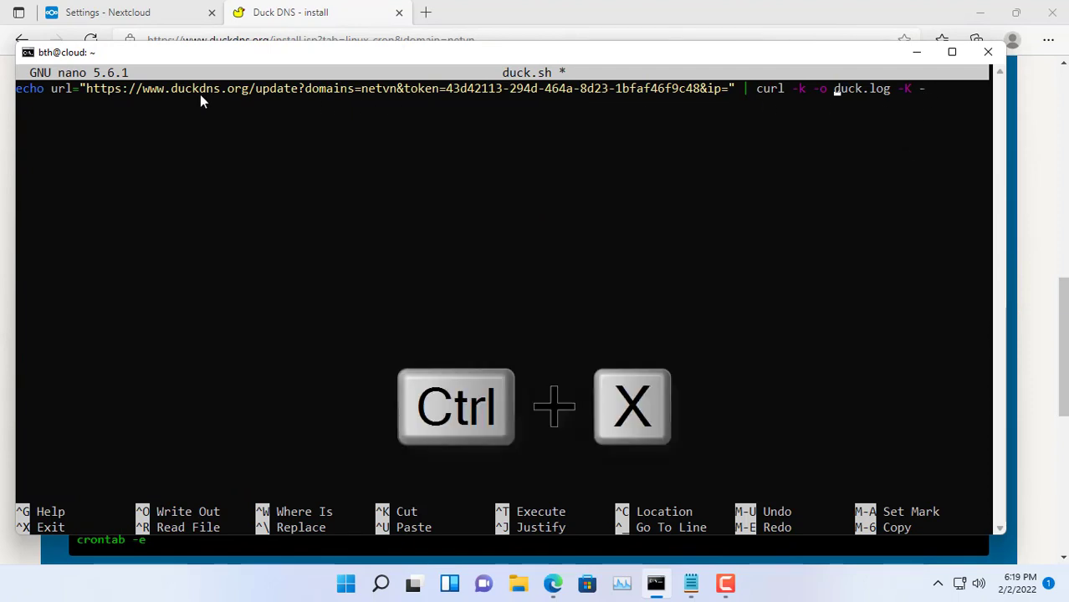
mouse_move(640, 292)
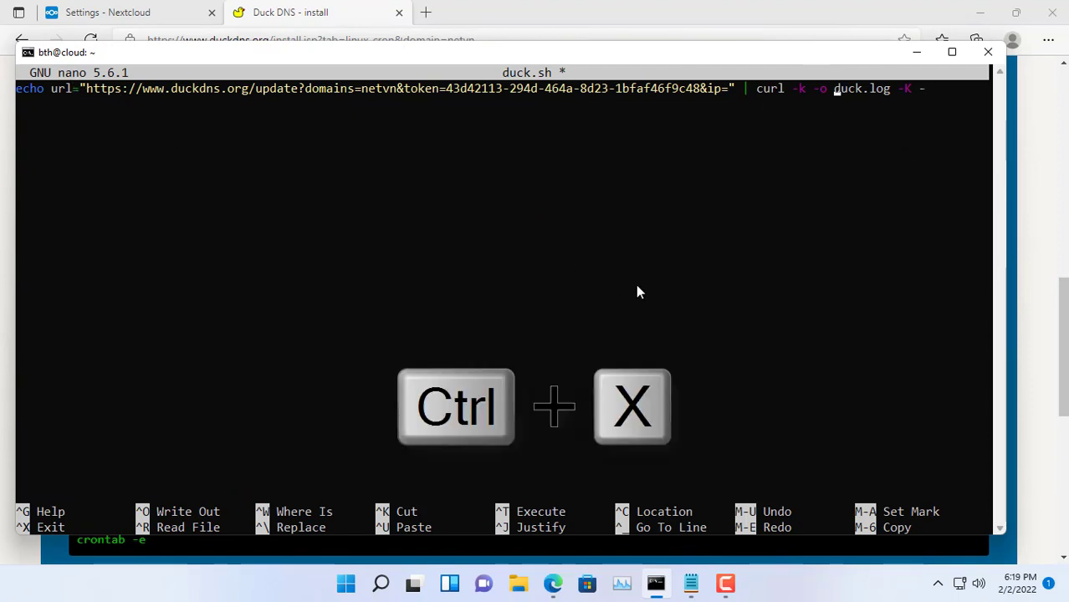
key(ctrl+x)
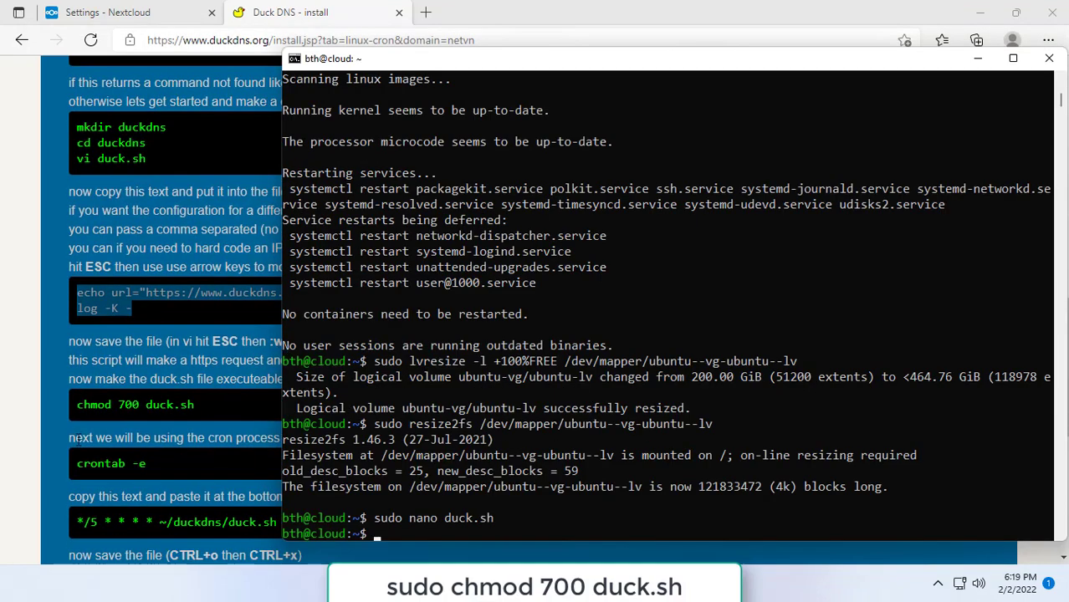
Make duck.sh executable with chmod 700 and add a */5 * * * * crontab entry.
text(sudo chmod 700 duck.sh)
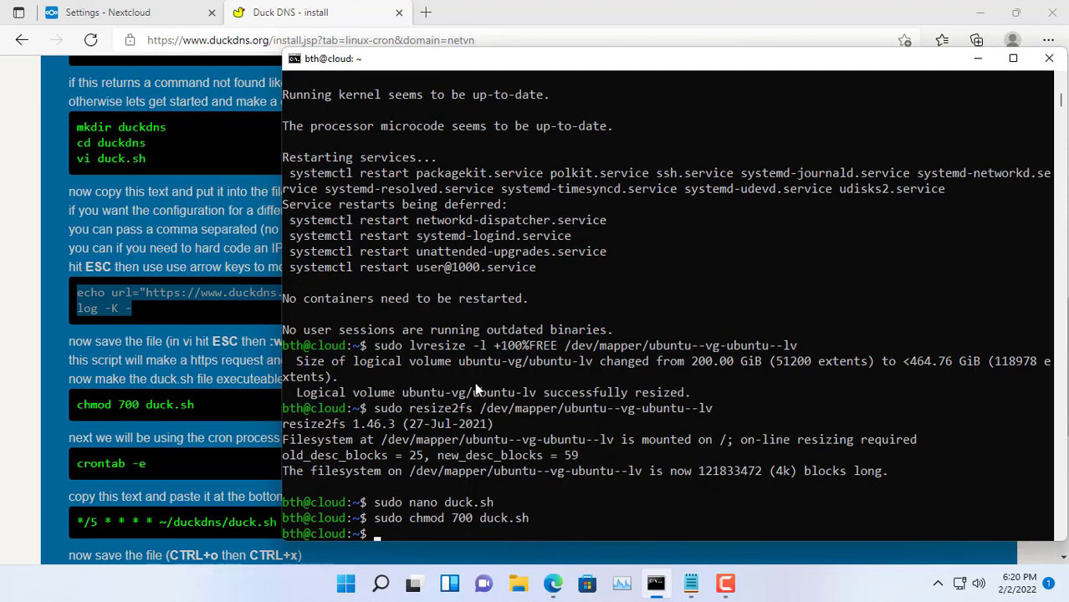
text(crontab -e)
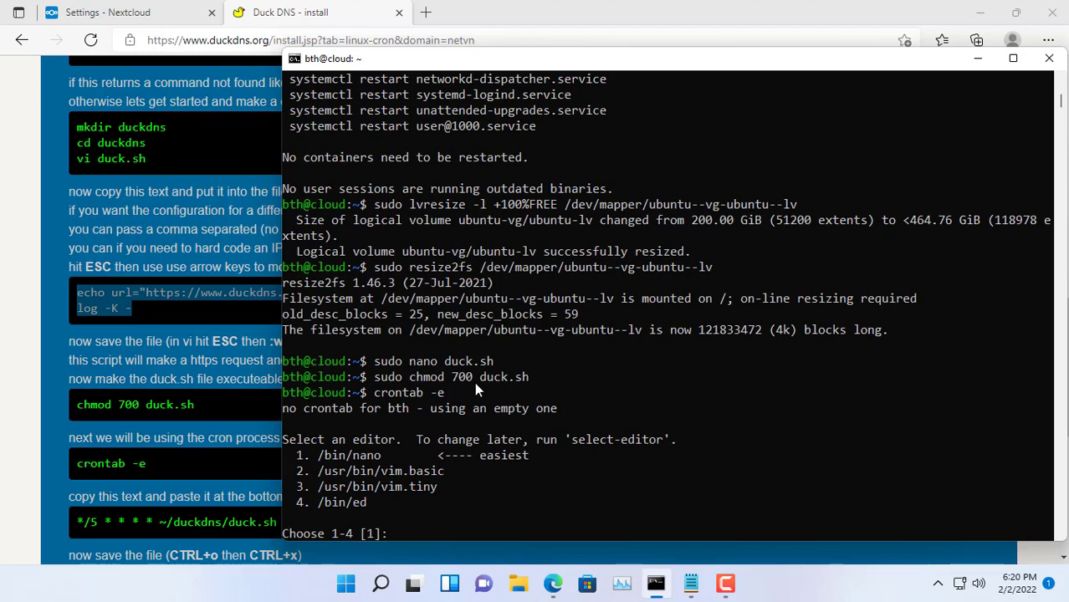
mouse_move(422, 374)
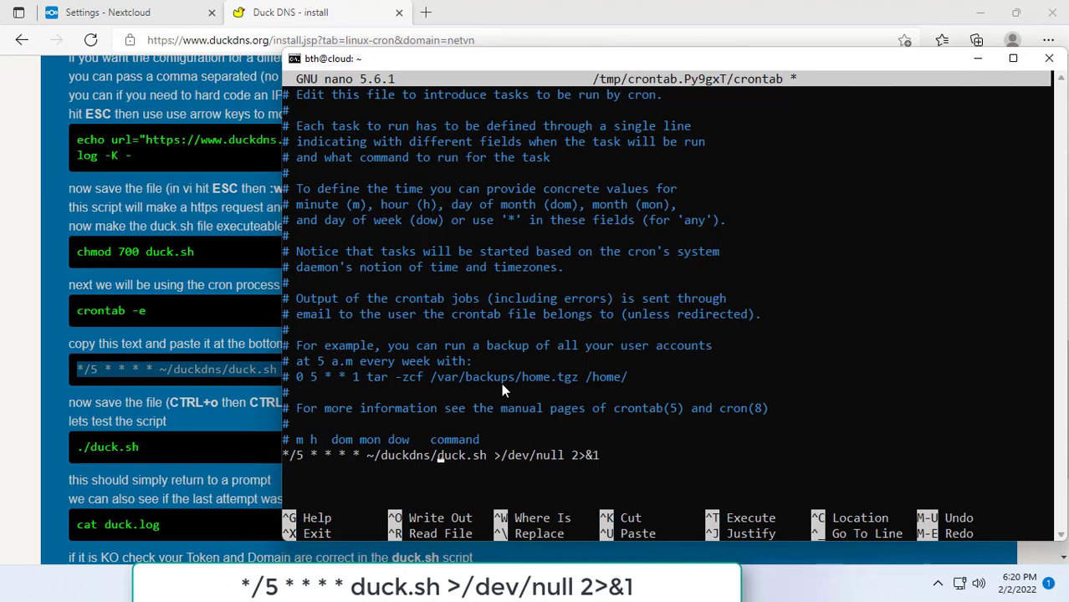
key(ctrl+x)
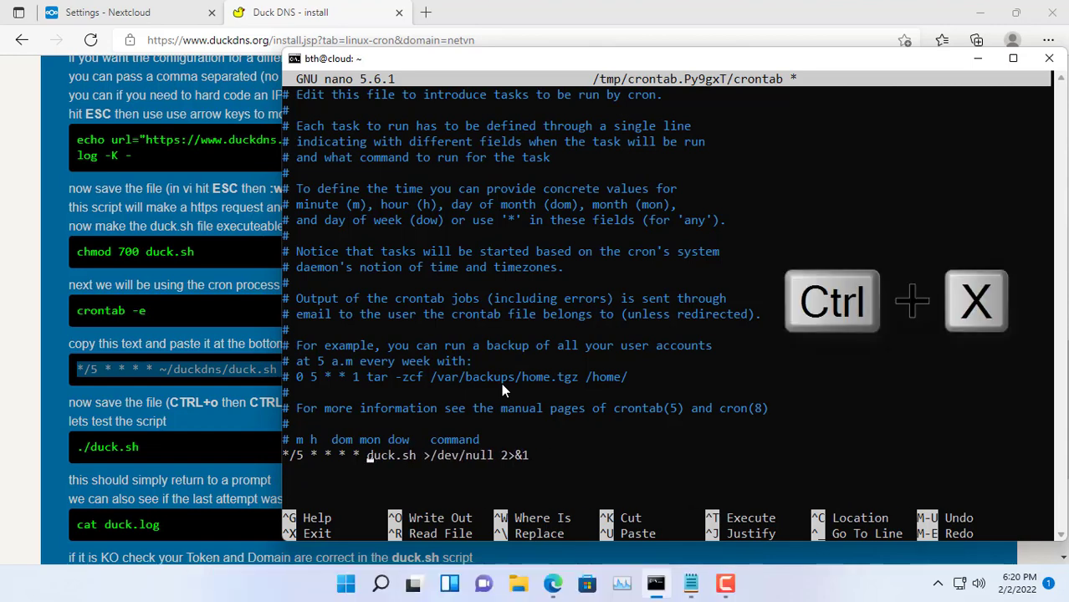
key(ctrl+x)
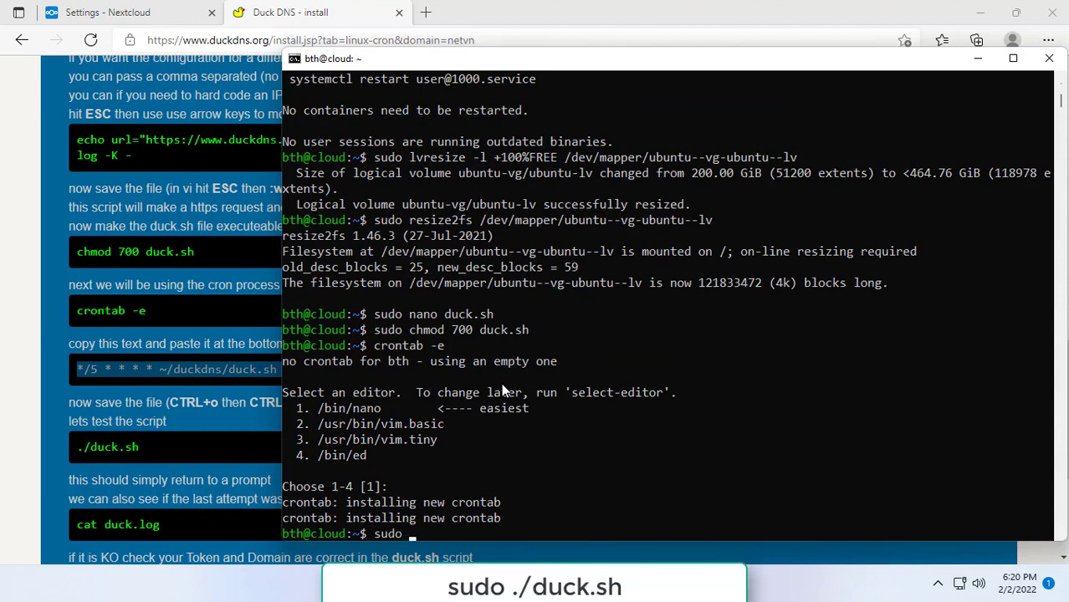
Run ./duck.sh and check that duck.log reports OK.
text(./duck.sh)
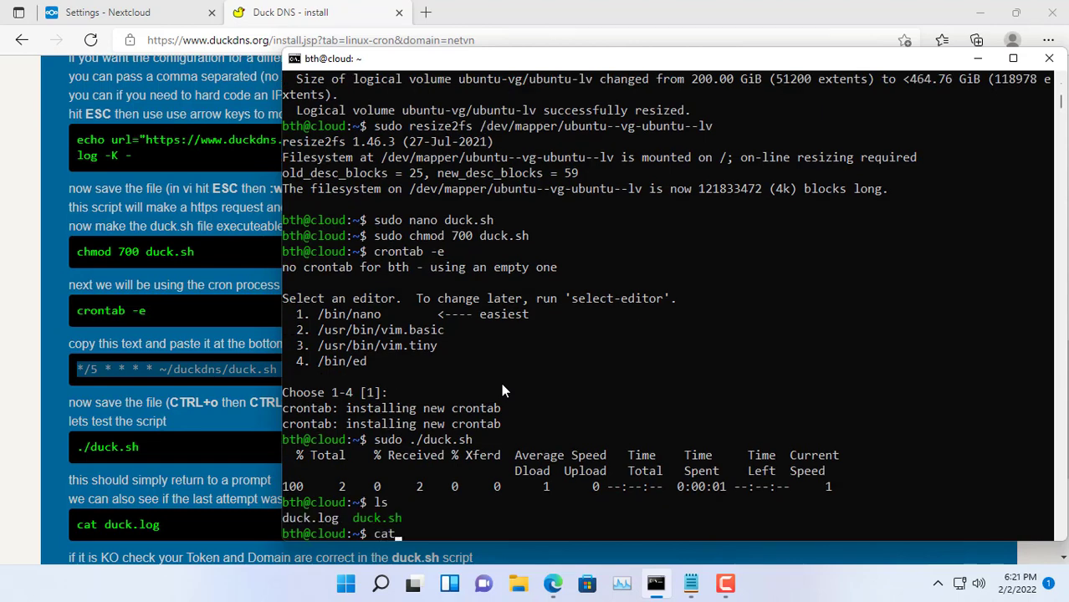
text(duck.log)
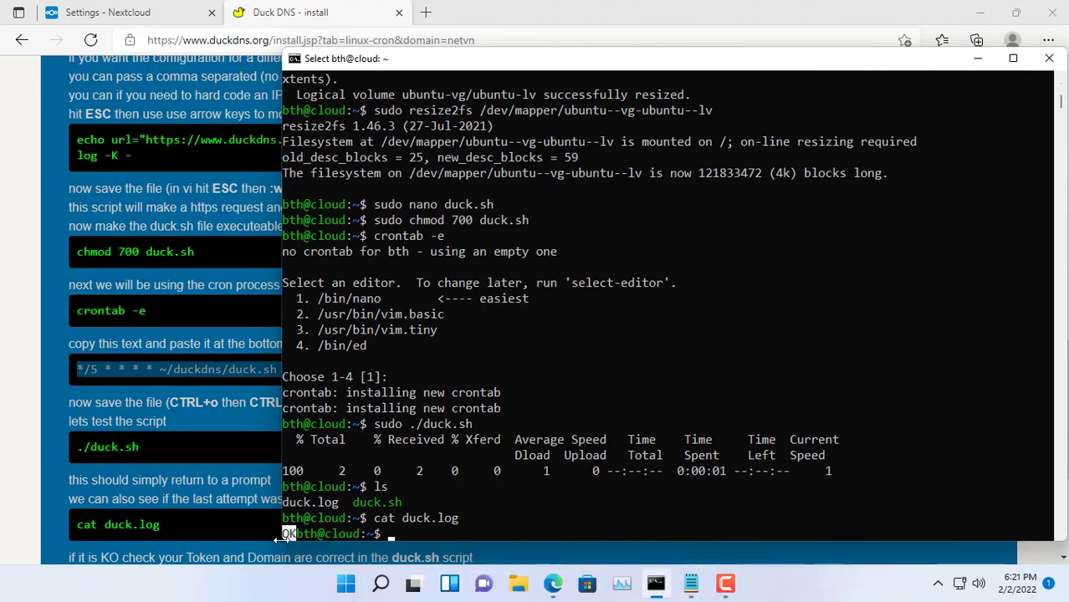
mouse_move(492, 471)
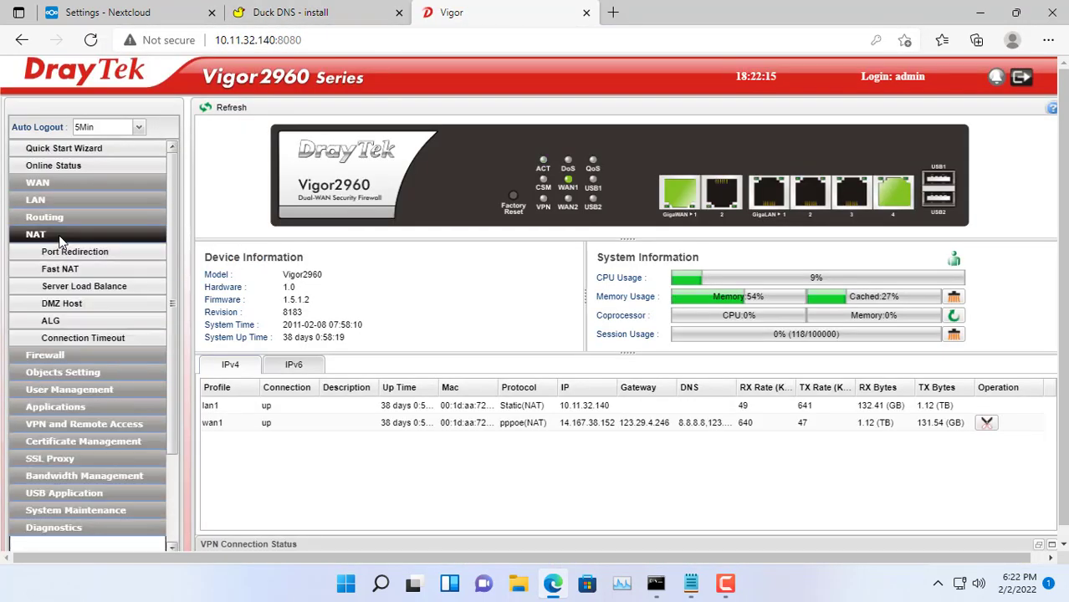
Add port redirection rule 'nextcloud' forwarding public port 80 to 10.11.32.126 port 80.
click(75, 251)
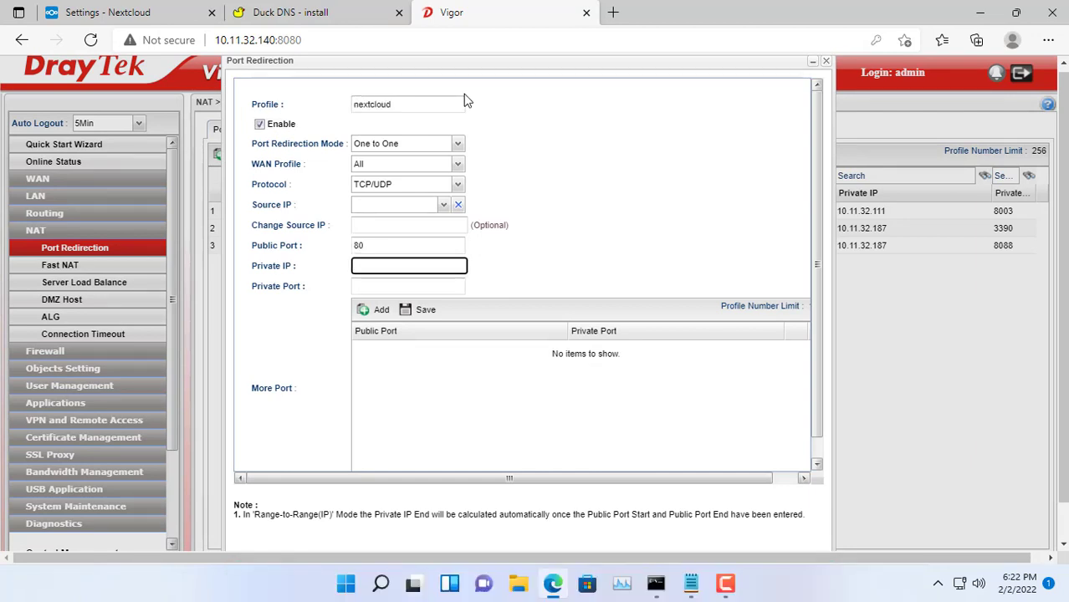
text(8)
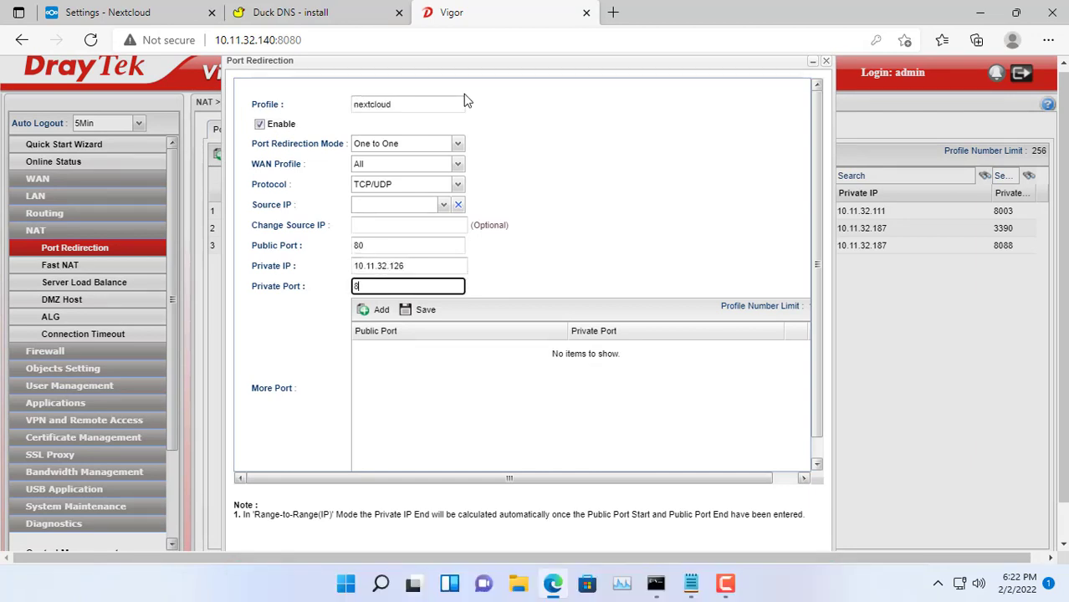
text(0)
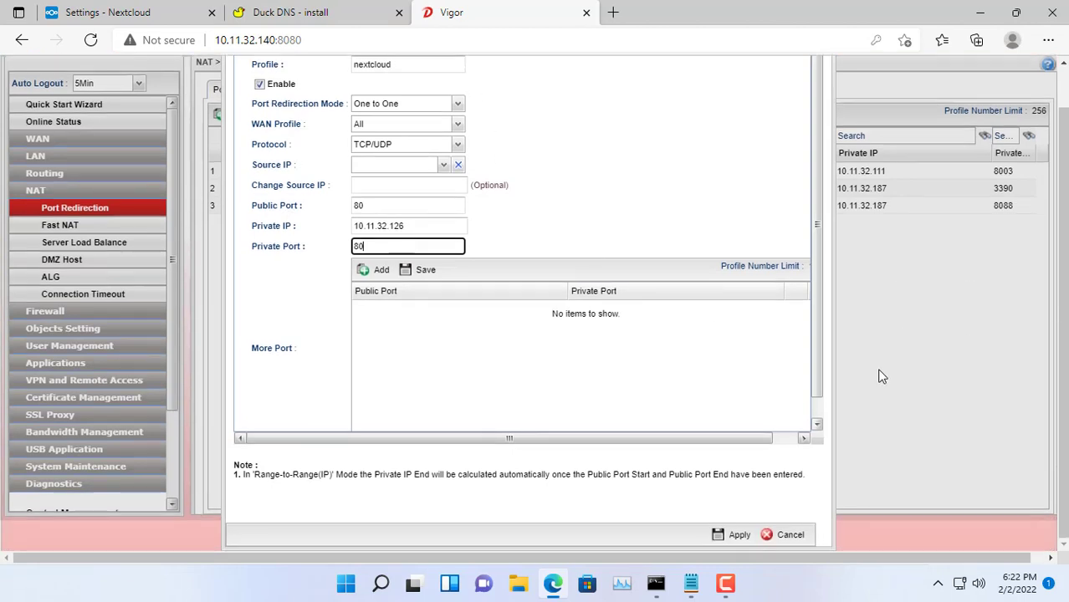
click(418, 270)
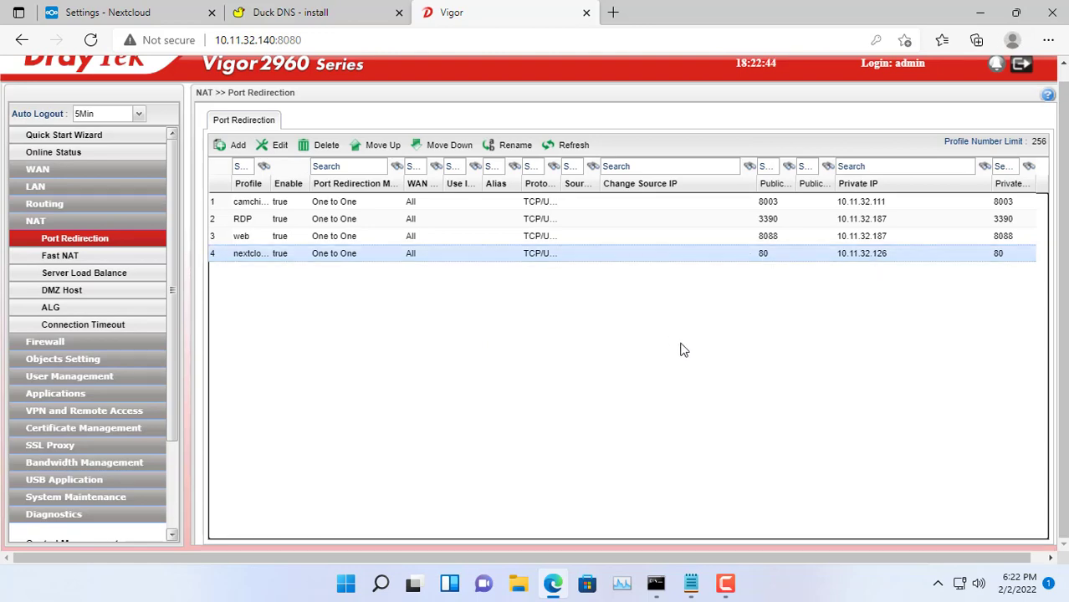
click(614, 12)
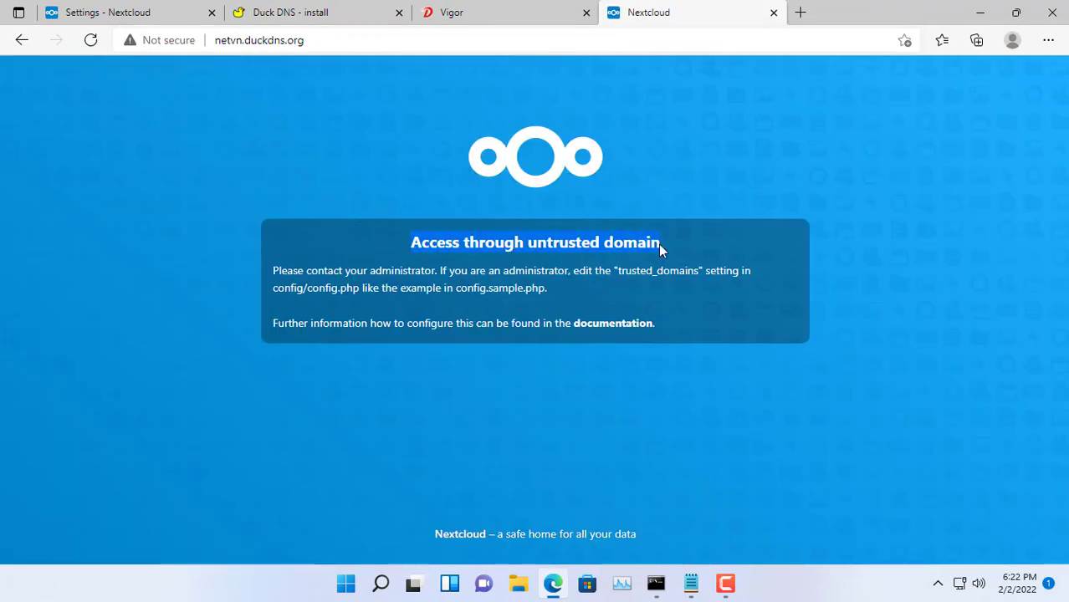
Load netvn.duckdns.org and copy the trusted_domains occ command from Notepad.
click(667, 213)
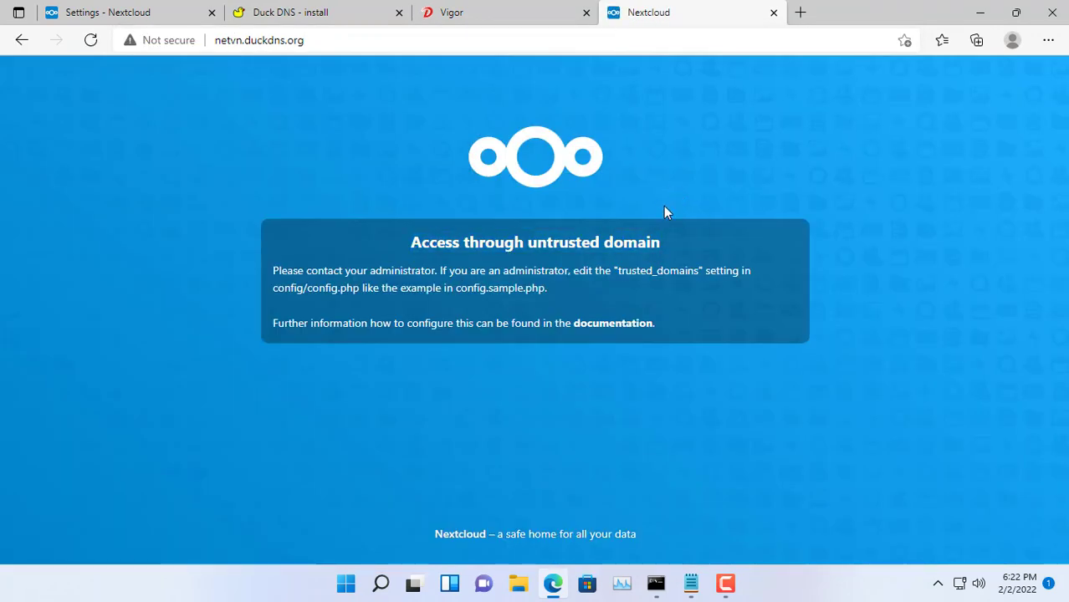
click(691, 583)
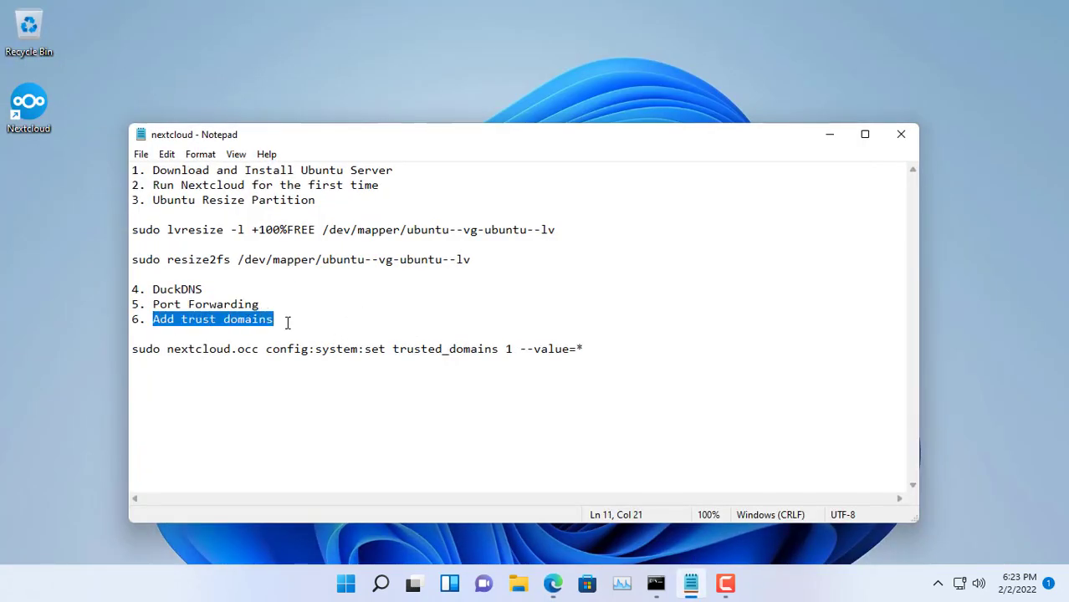
triple_click(356, 349)
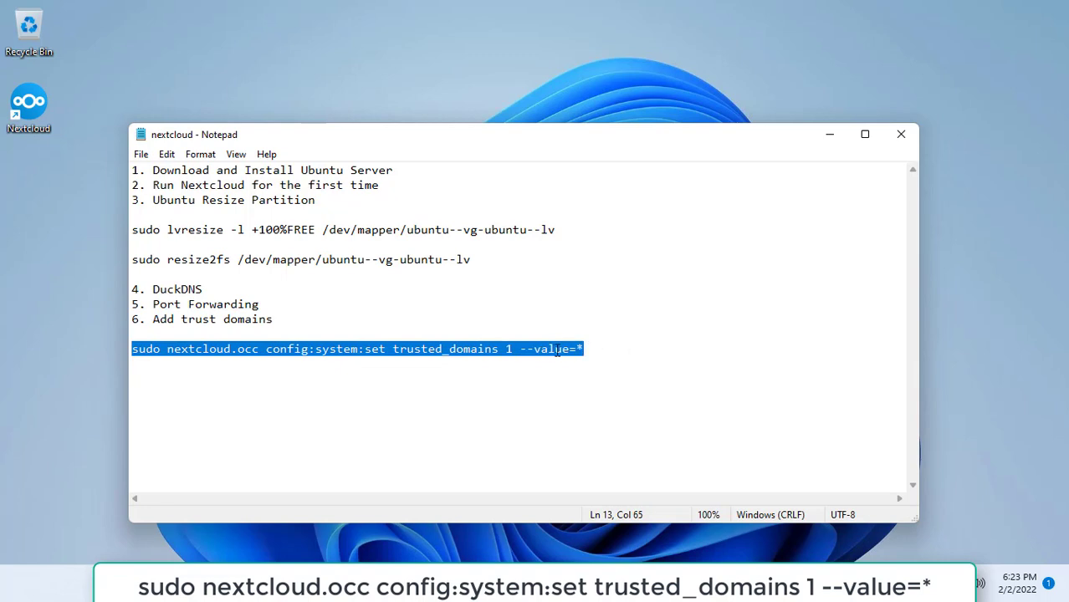
mouse_move(609, 162)
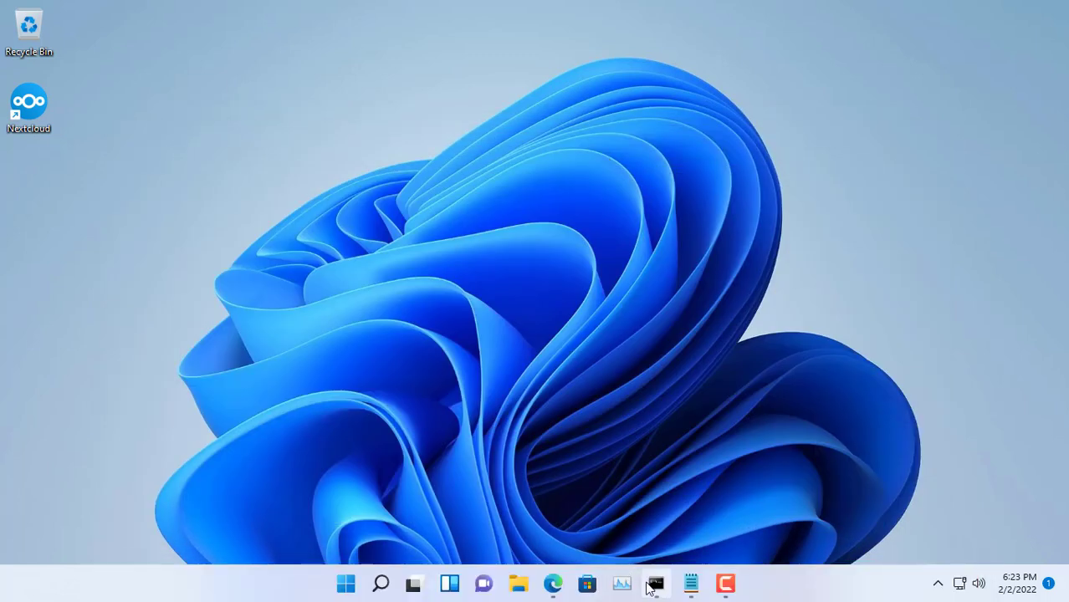
click(655, 584)
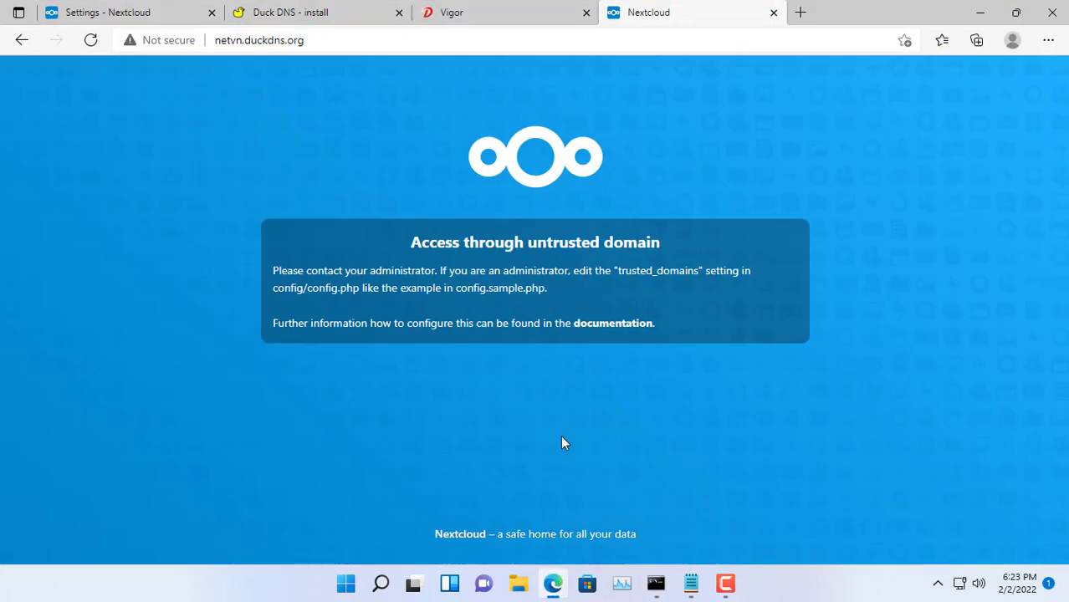
mouse_move(557, 438)
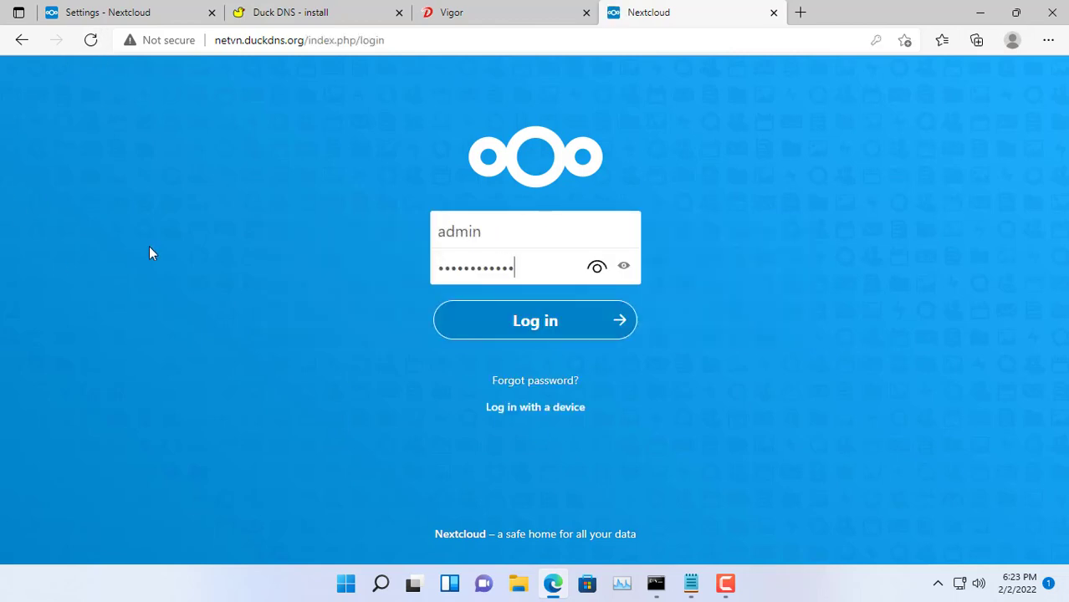
Sign in on the web and enter netvn.duckdns.org in the desktop client.
click(535, 319)
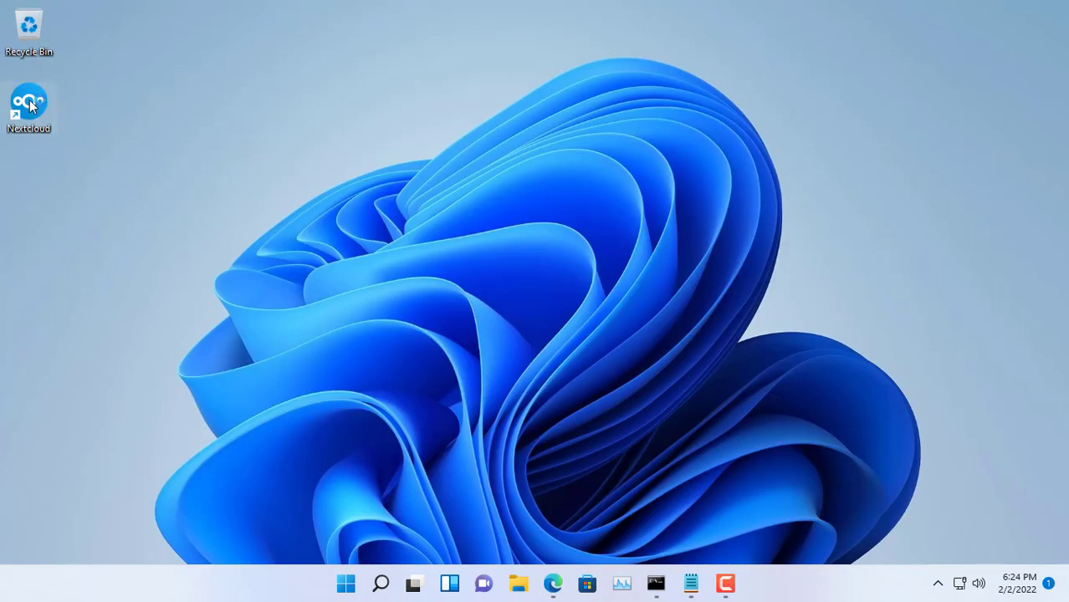
double_click(28, 102)
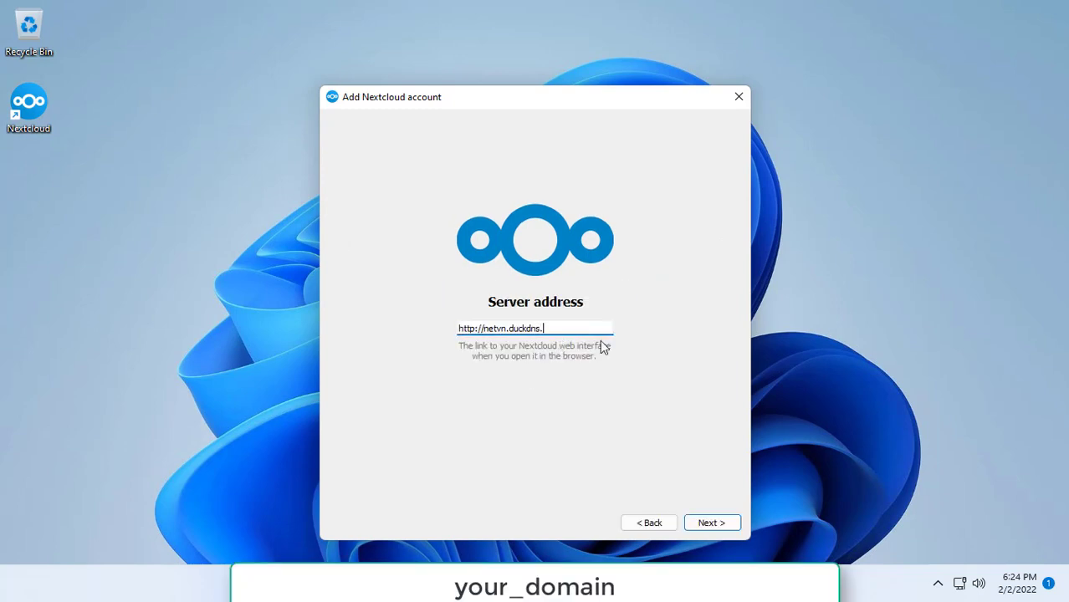
click(711, 522)
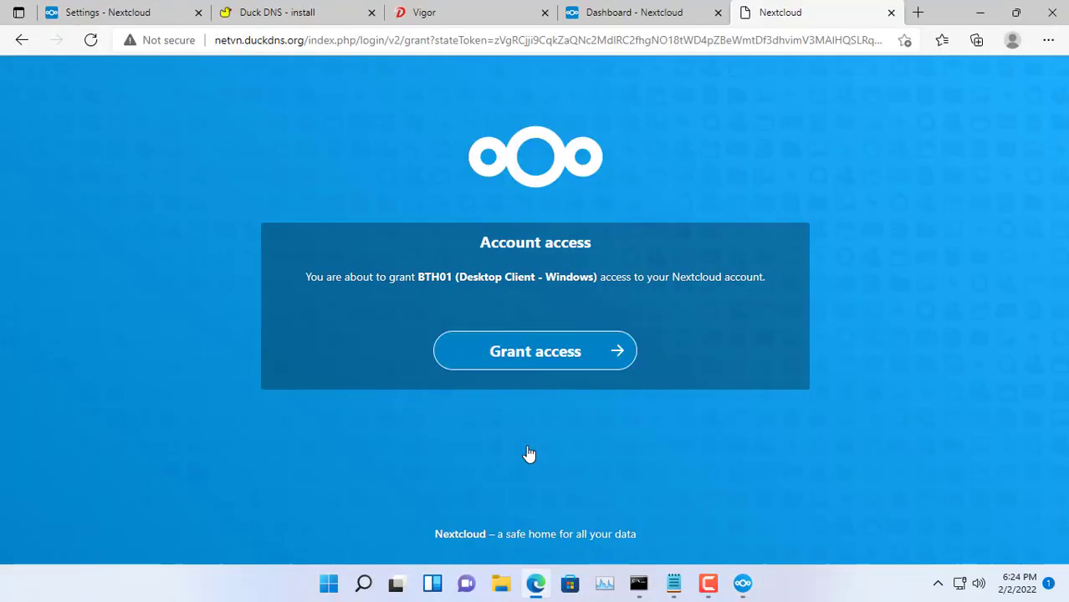
Grant the client access and connect to start syncing the admin account.
click(535, 351)
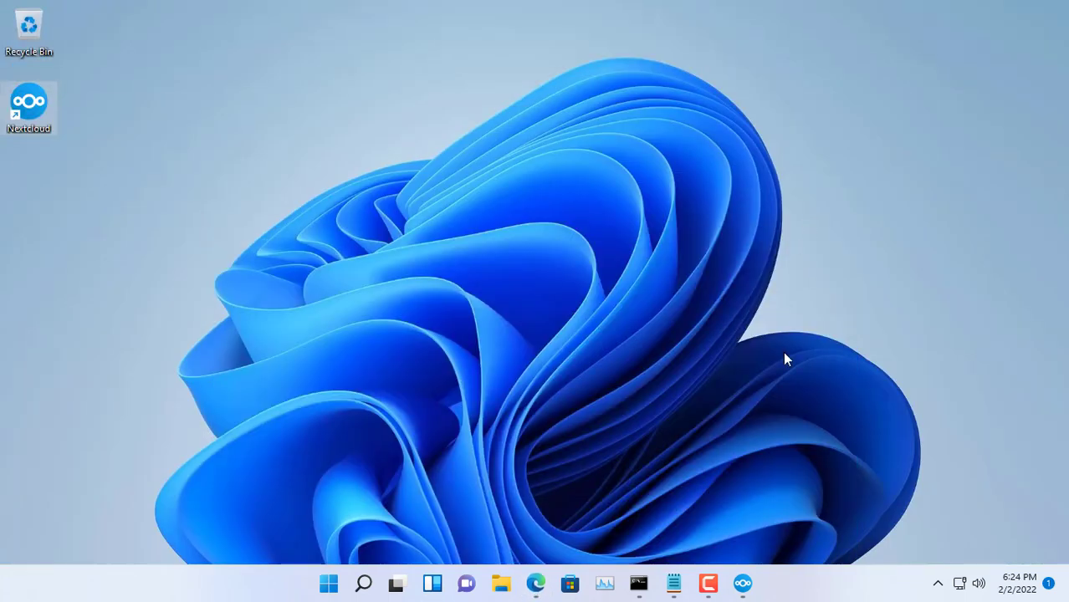
click(743, 583)
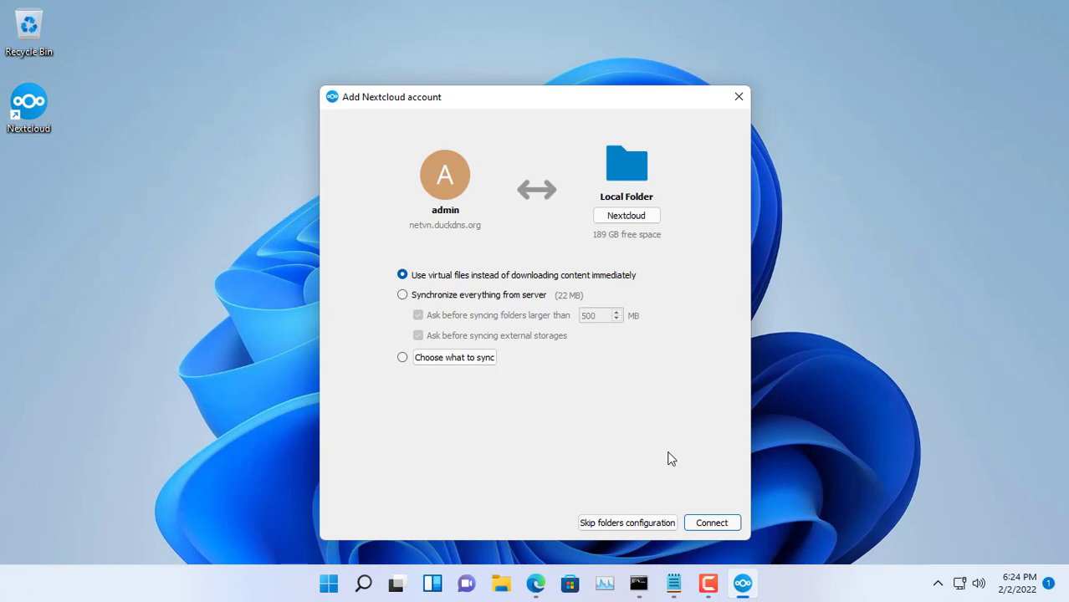
click(711, 523)
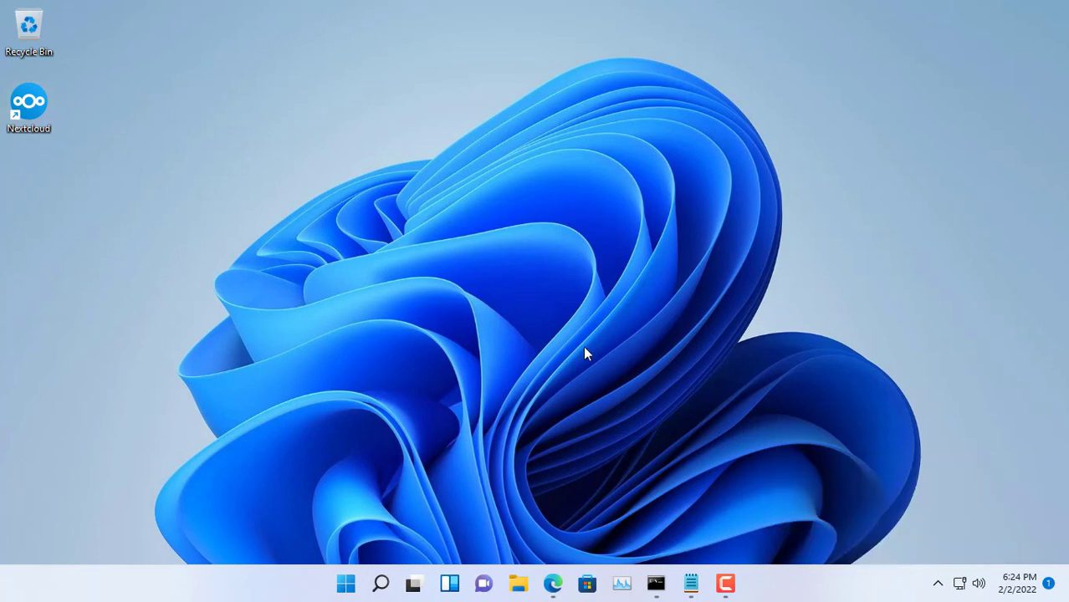
click(937, 583)
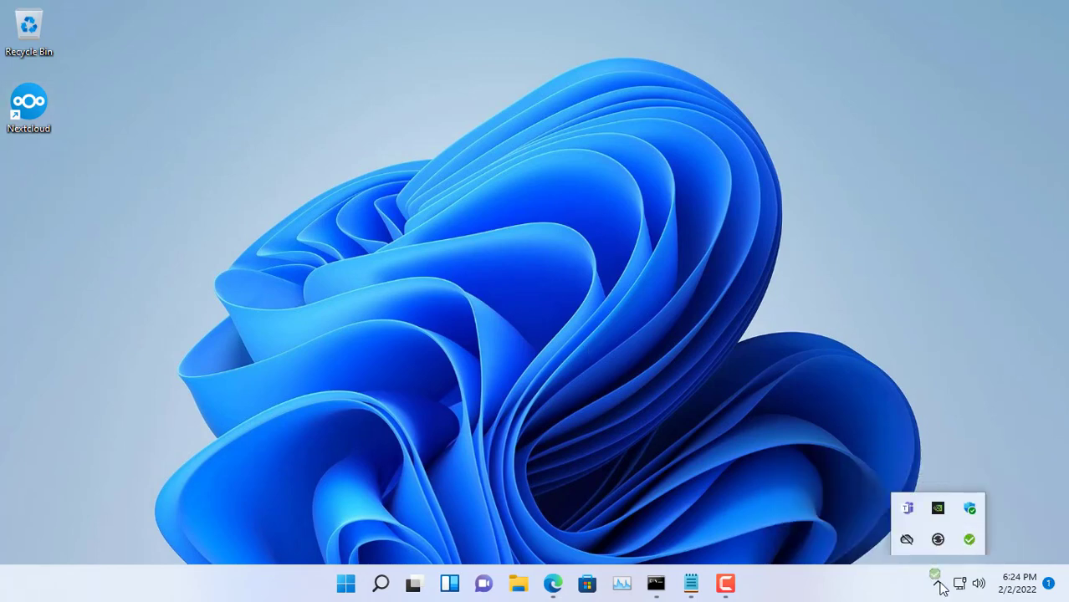
Create a Test text document reading 'Thanks for watching' in the Nextcloud folder.
click(518, 584)
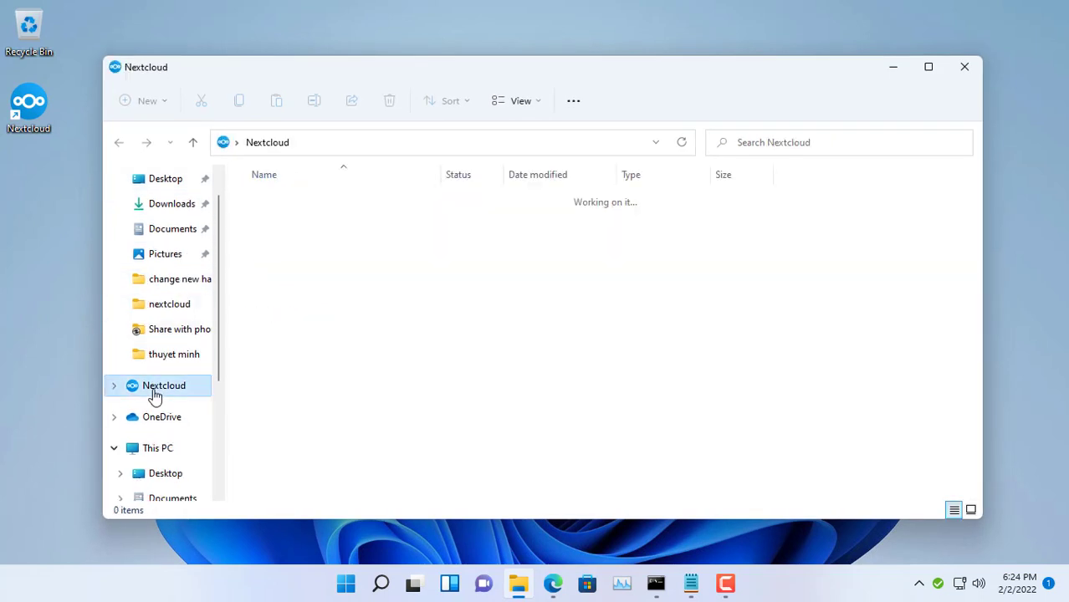
click(164, 386)
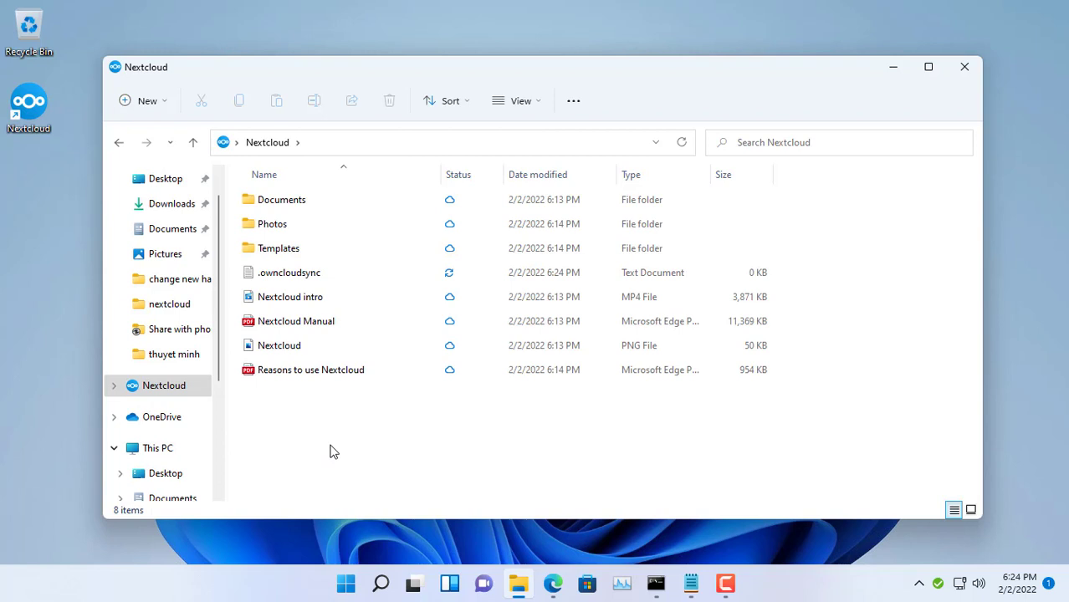
right_click(333, 452)
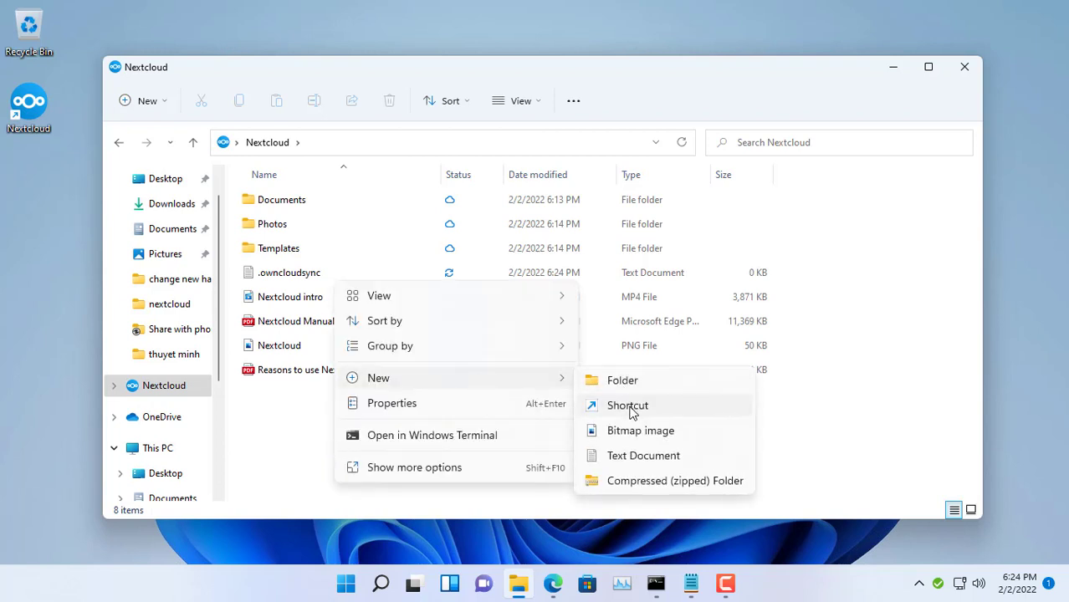
click(643, 456)
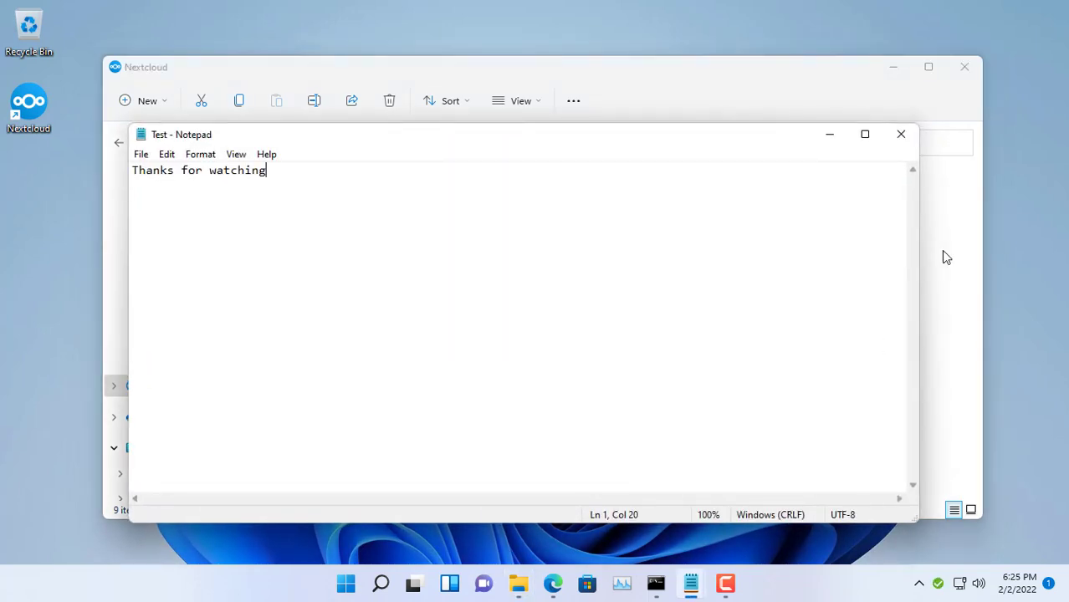
click(901, 134)
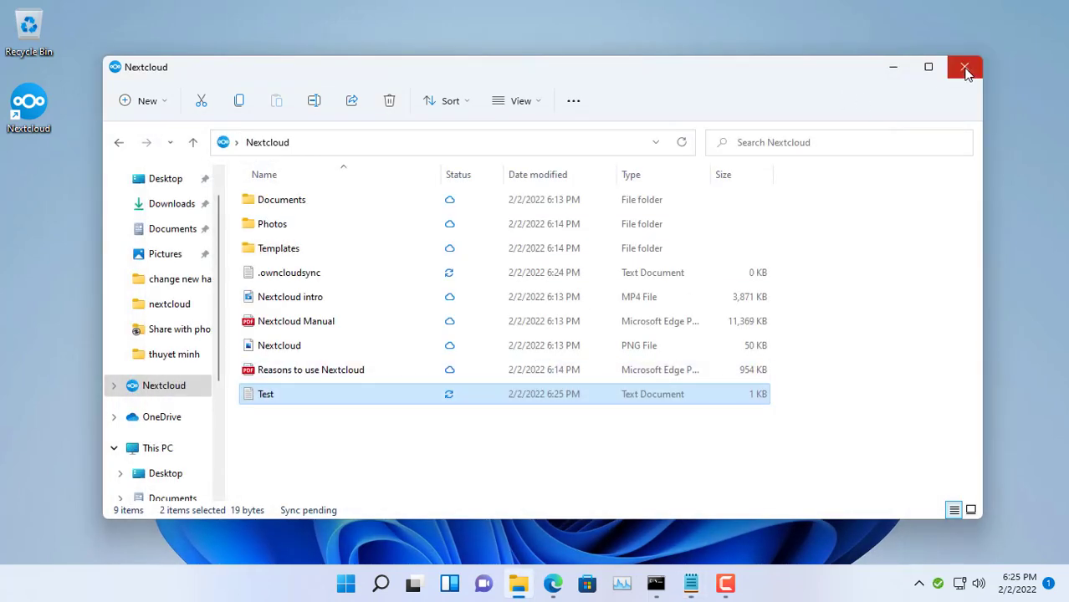